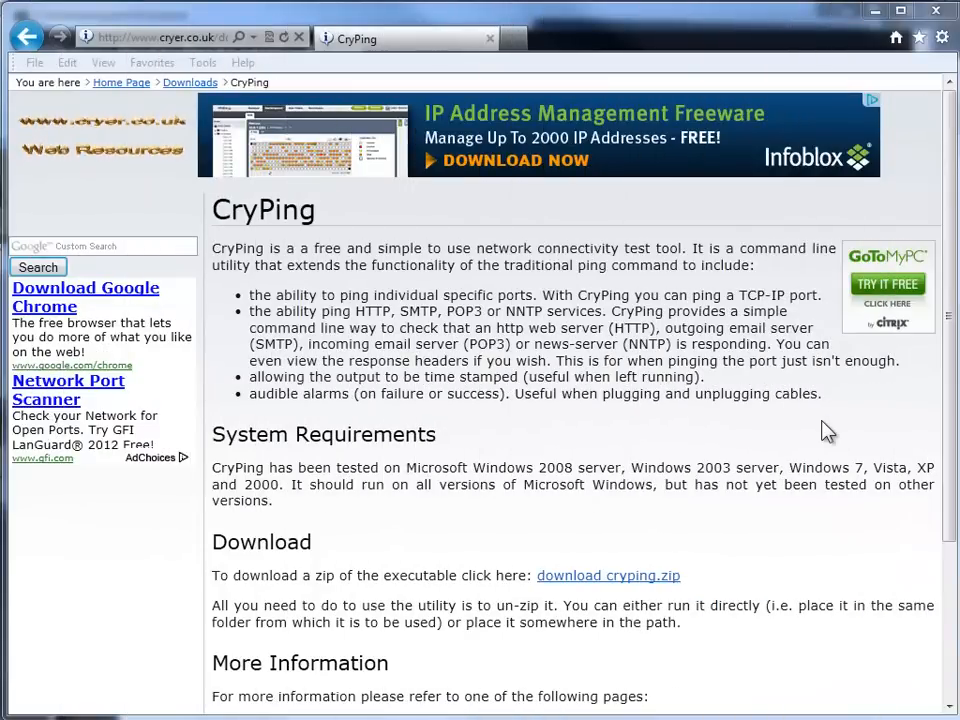
{"action": "mouse_move", "coordinate": [648, 352]}
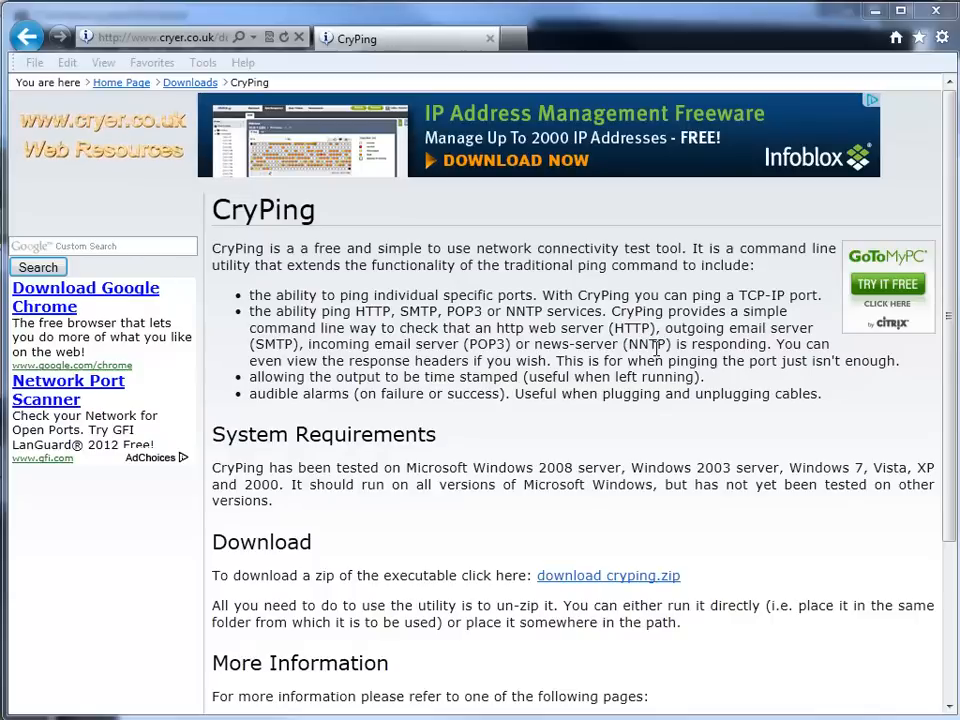
{"action": "mouse_move", "coordinate": [644, 432]}
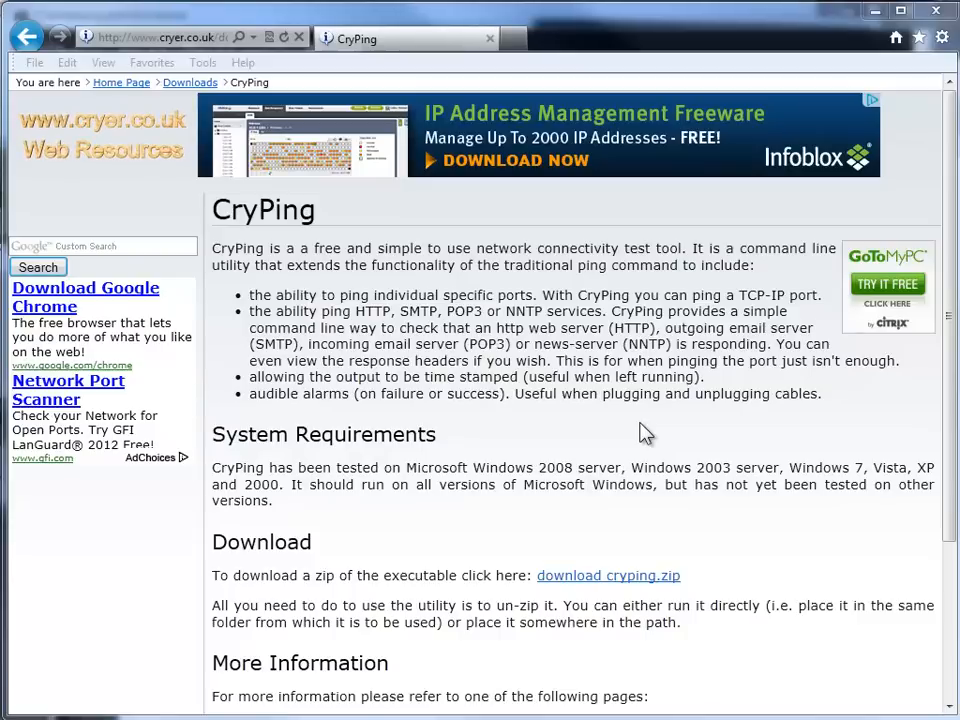
{"action": "mouse_move", "coordinate": [536, 412]}
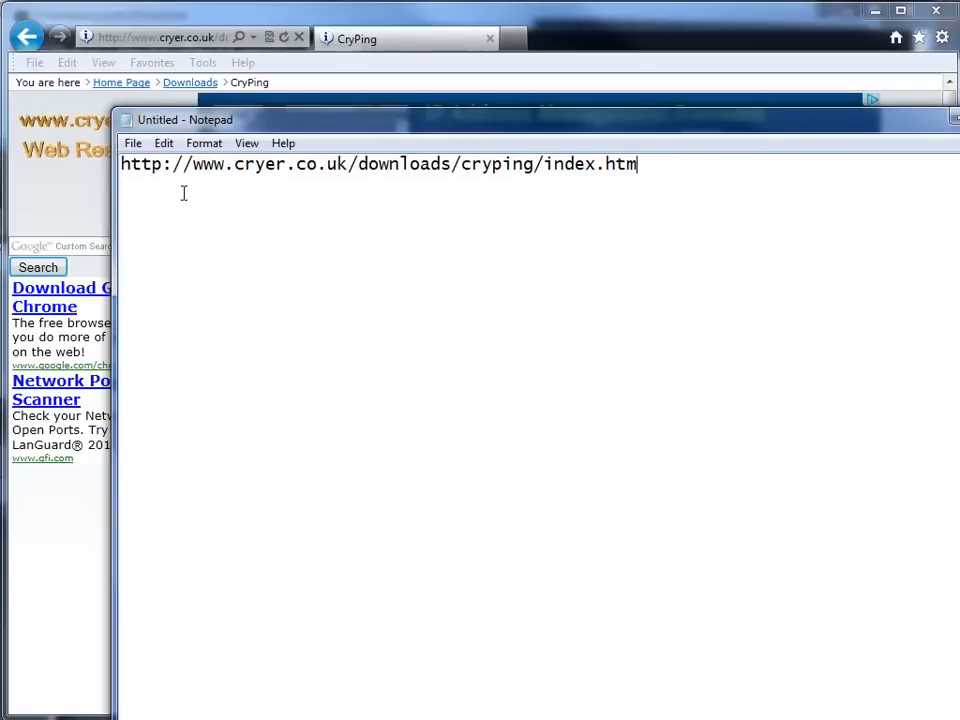
{"action": "mouse_move", "coordinate": [332, 178]}
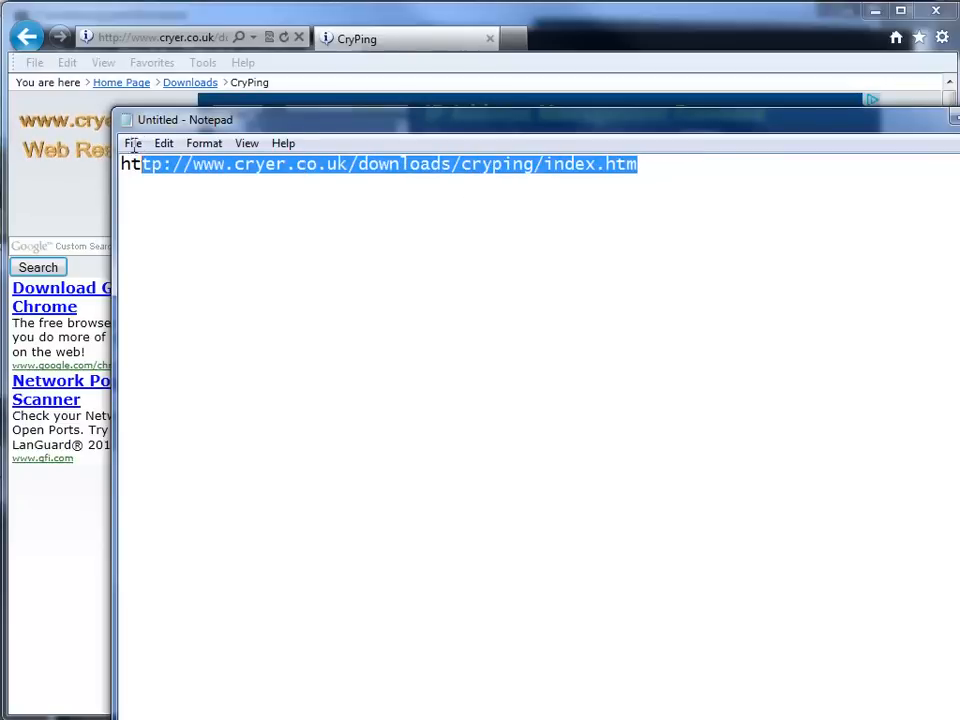
Copy the selected CryPing page URL from Notepad via Edit > Copy
{"action": "left_click", "coordinate": [404, 260]}
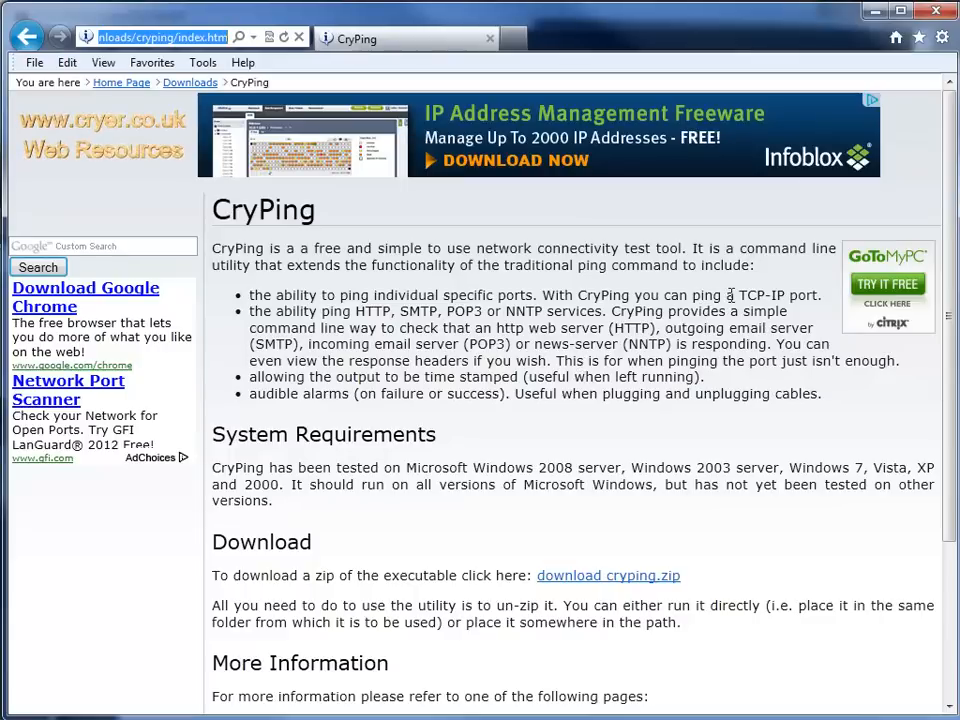
Highlight 'HTTP, SMTP, POP3 or NNTP' in the CryPing page description
{"action": "double_click", "coordinate": [776, 296]}
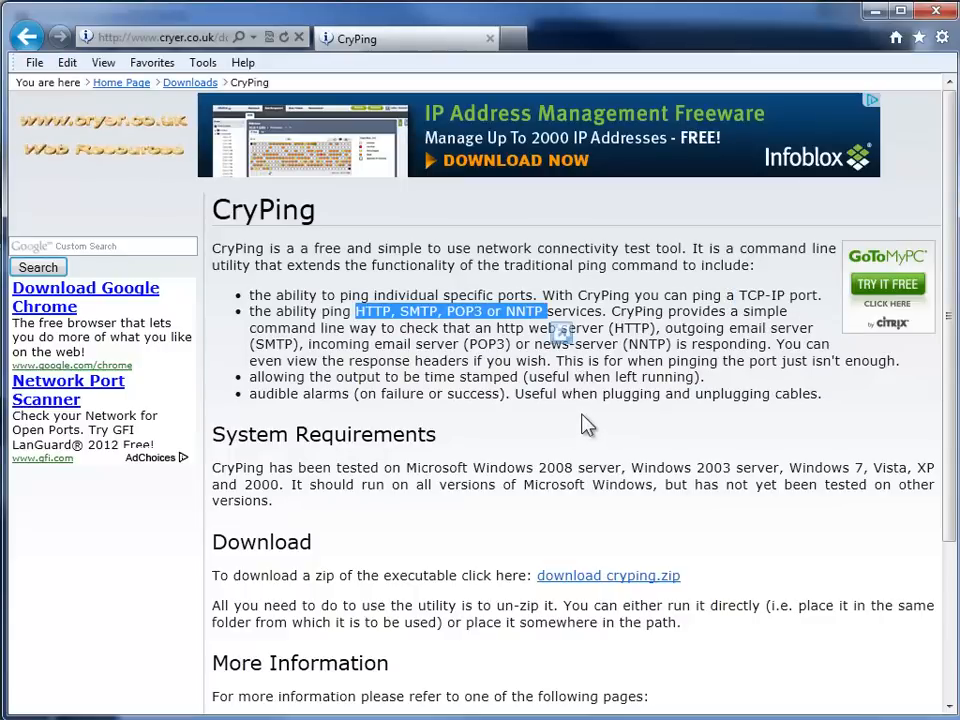
{"action": "left_click", "coordinate": [584, 420]}
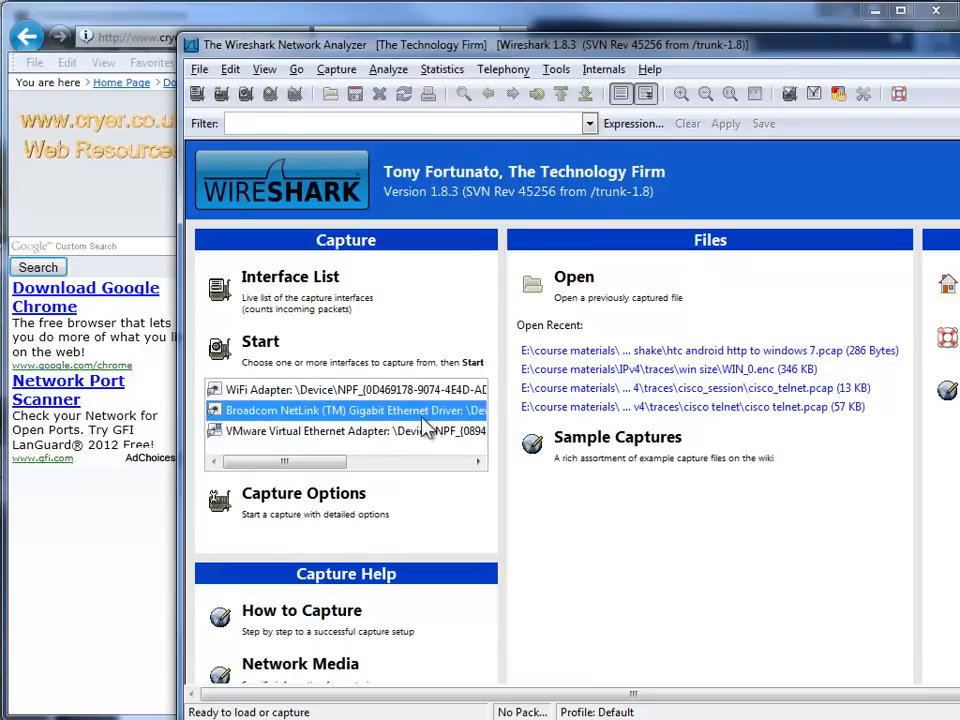
Start a capture on the Broadcom NetLink Gigabit Ethernet interface
{"action": "double_click", "coordinate": [350, 410]}
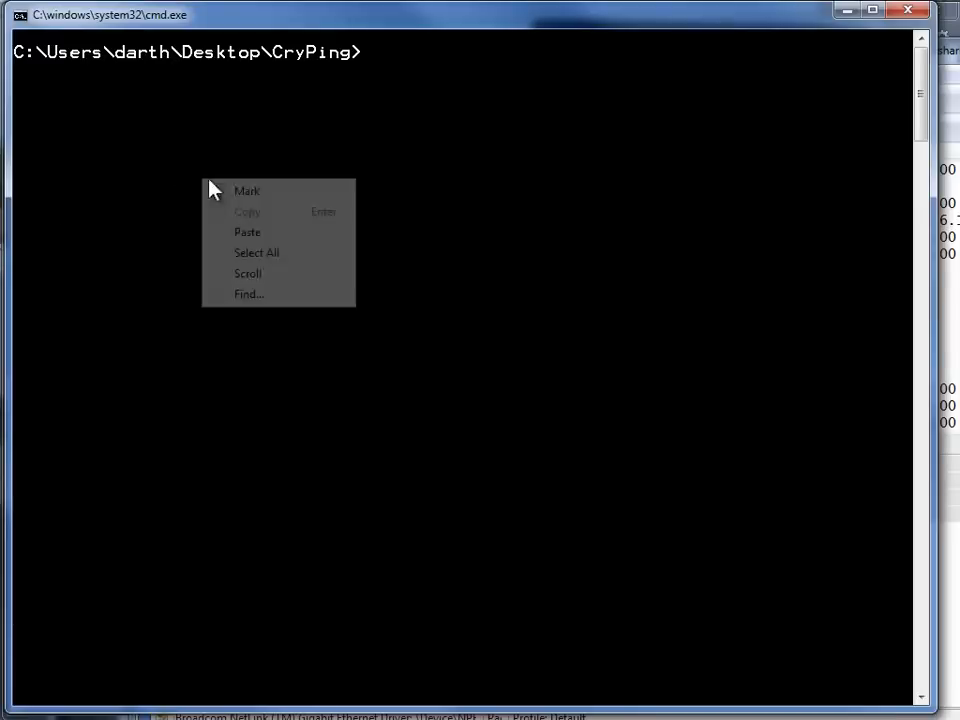
Run the pasted CryPing ping and expand the ICMP details of the echo request to 10.44.10.1
{"action": "left_click", "coordinate": [246, 232]}
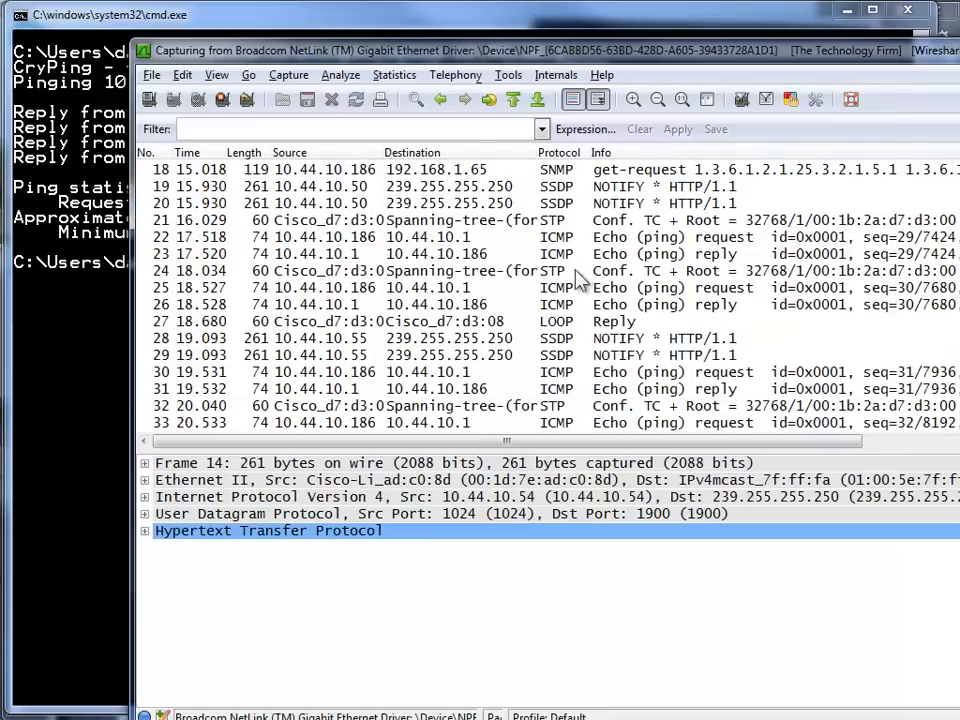
{"action": "left_click", "coordinate": [400, 302]}
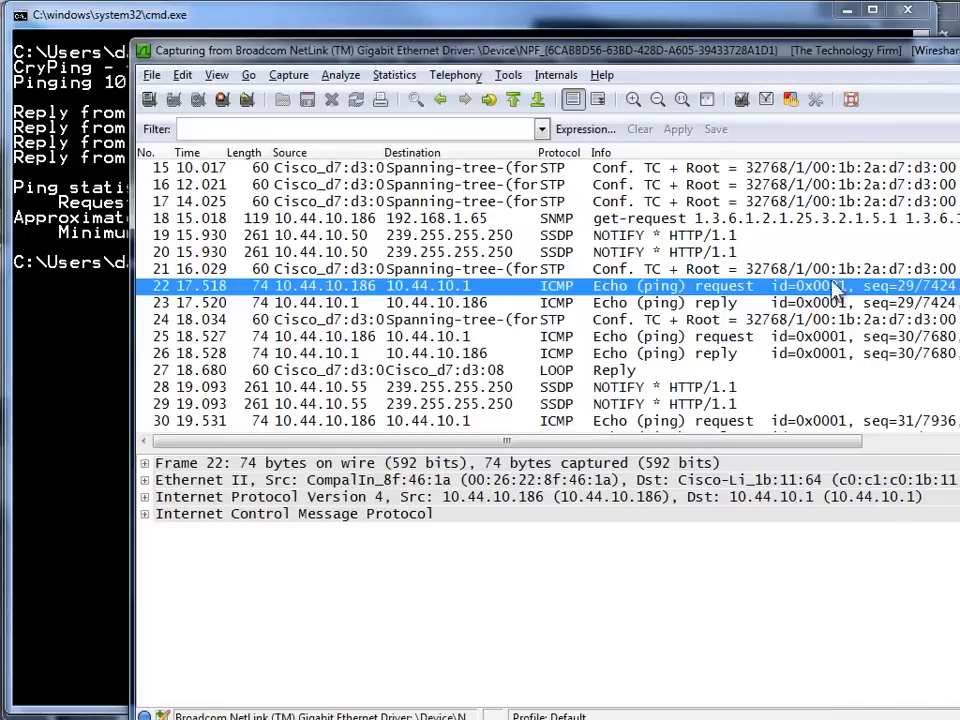
{"action": "mouse_move", "coordinate": [170, 518]}
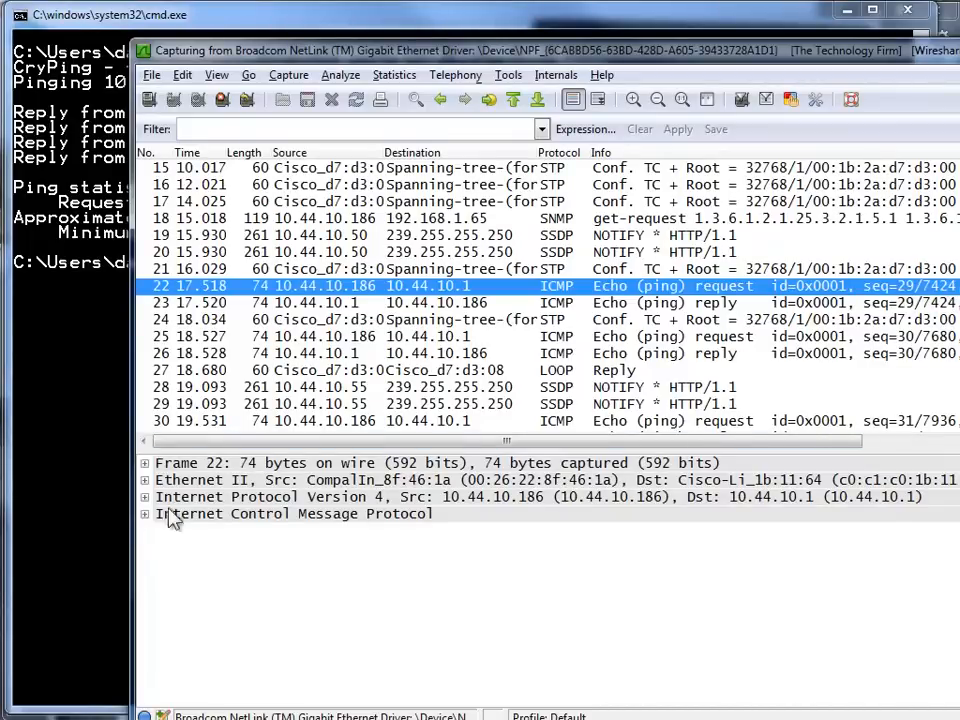
{"action": "left_click", "coordinate": [144, 512]}
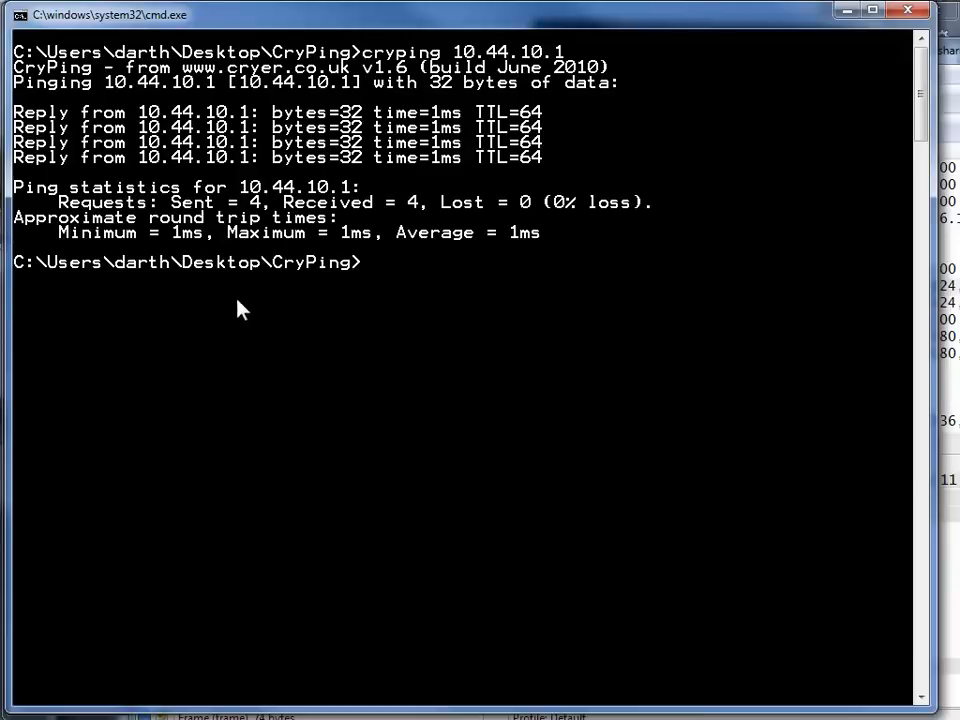
Run 'cryping -http' against The Technology Firm's website hostname instead of 10.44.10.1
{"action": "type", "text": "cryping -http 10.44.10.1"}
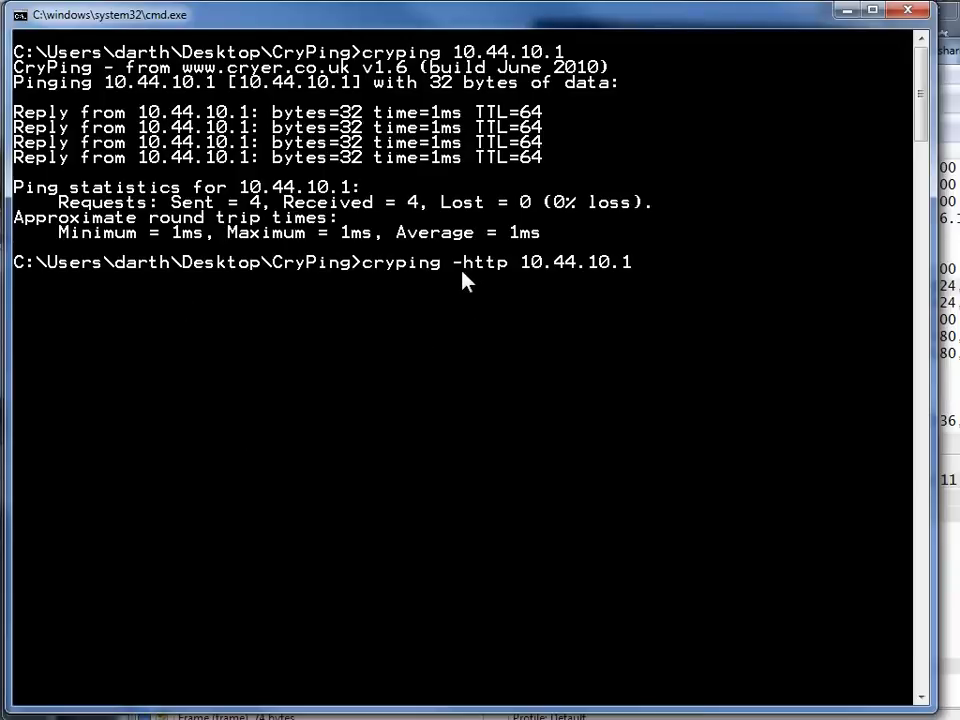
{"action": "mouse_move", "coordinate": [518, 278]}
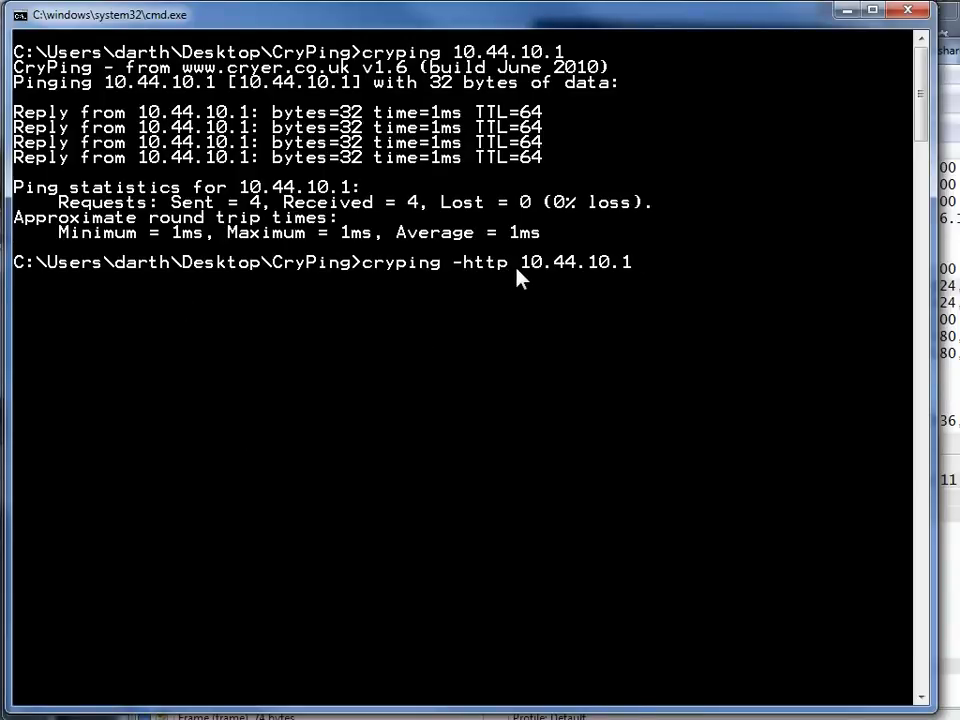
{"action": "mouse_move", "coordinate": [636, 258]}
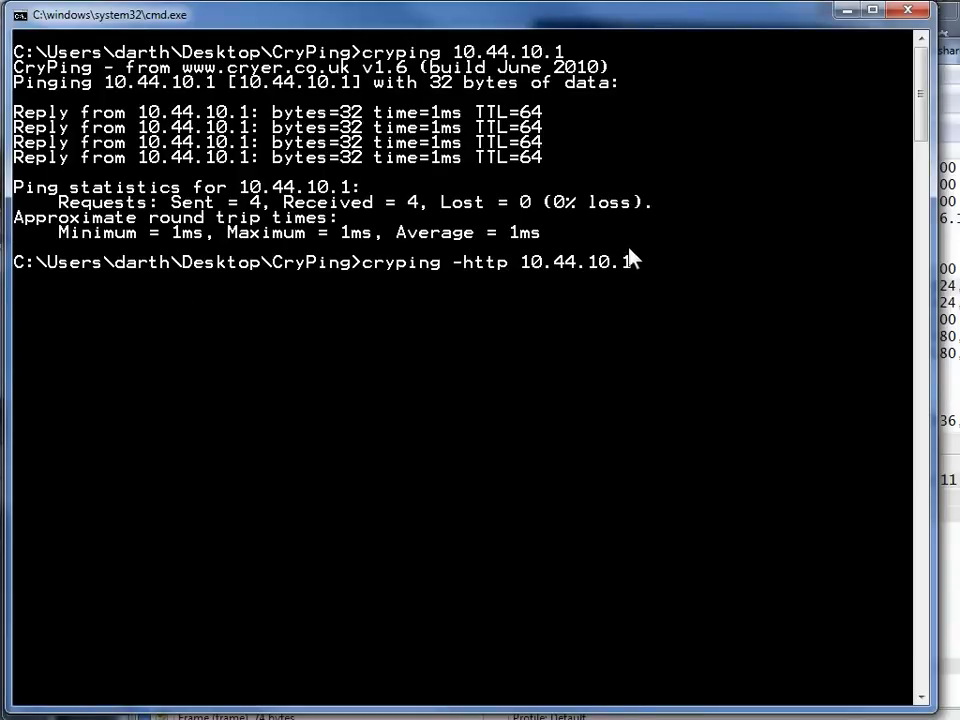
{"action": "mouse_move", "coordinate": [664, 318]}
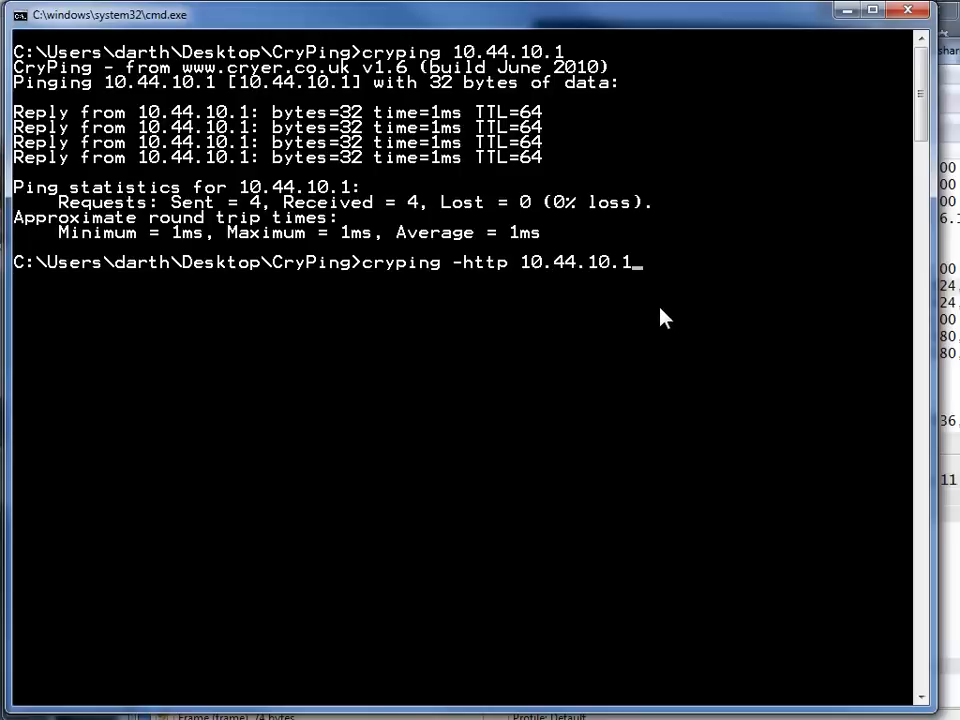
{"action": "key", "text": "Backspace"}
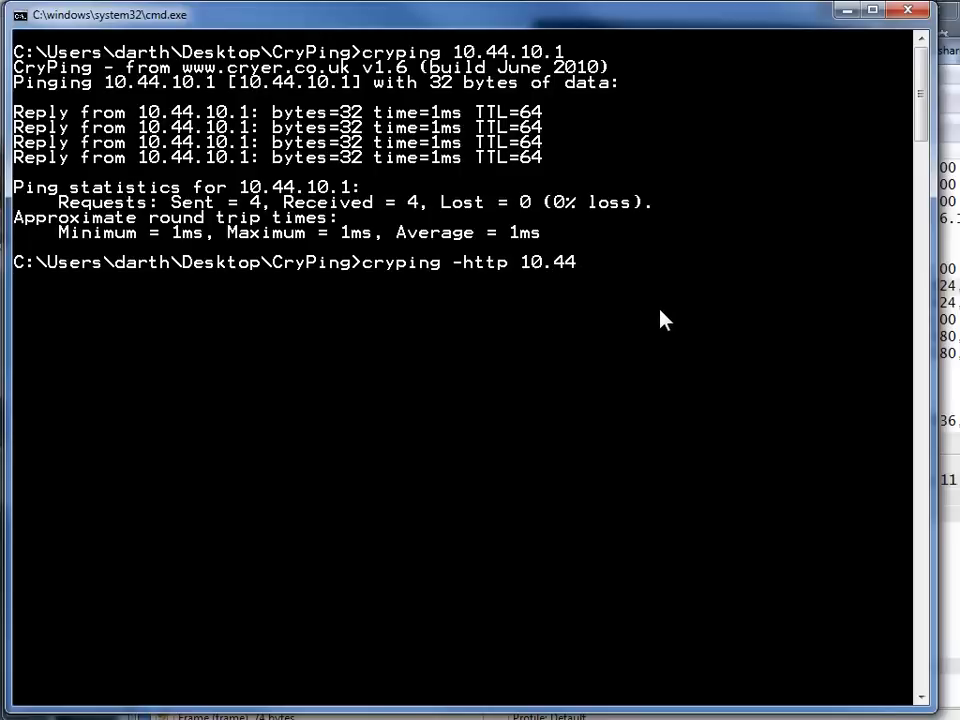
{"action": "type", "text": "www"}
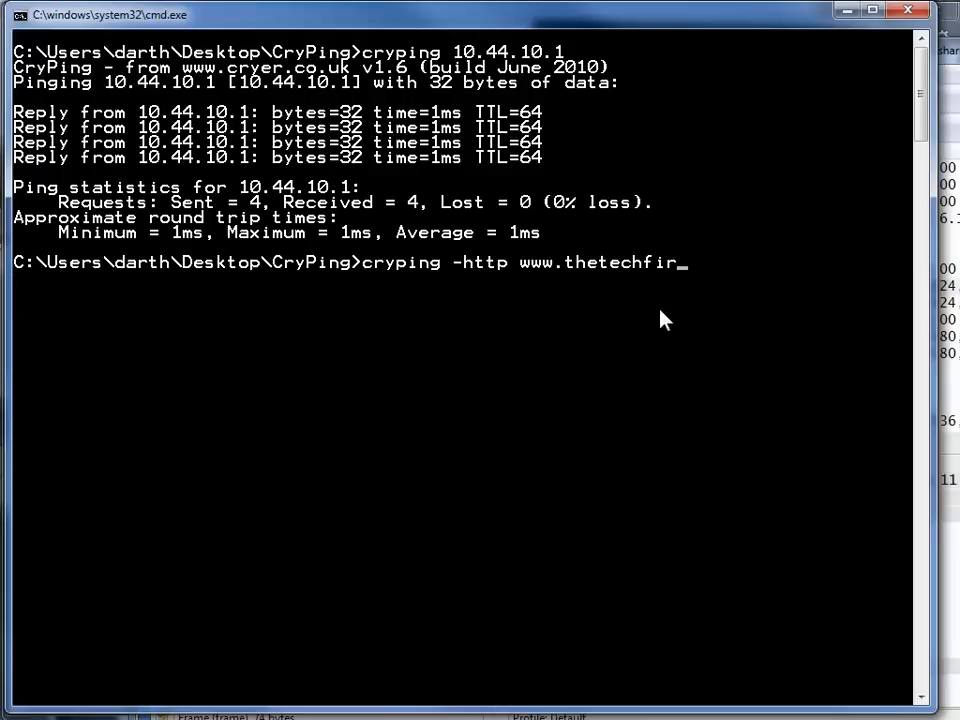
{"action": "key", "text": "Return"}
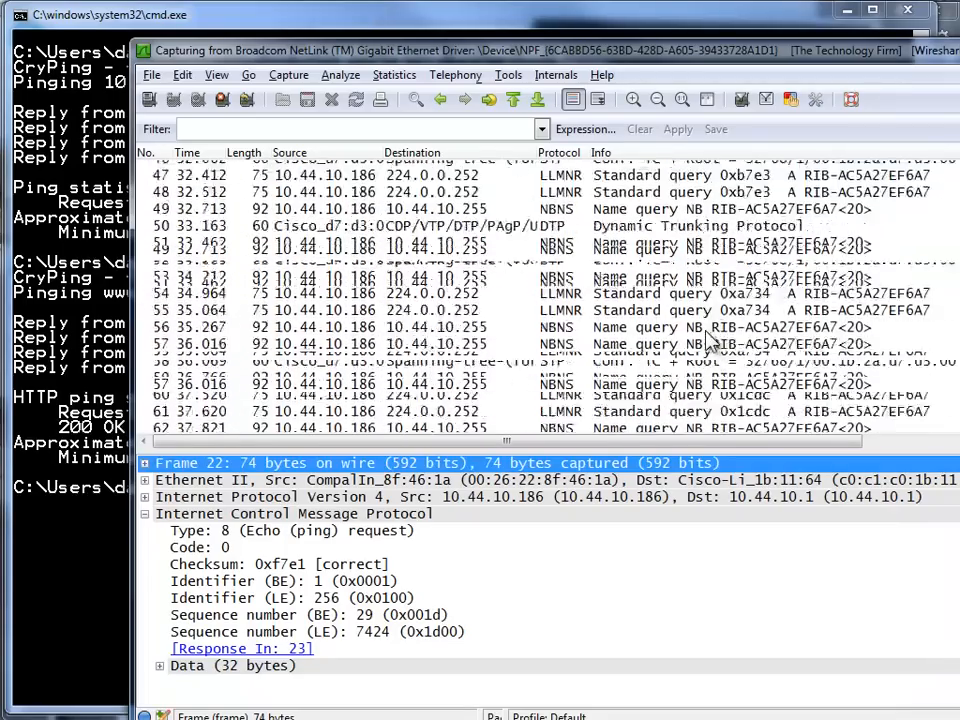
Filter the capture to http and locate the HEAD / HTTP/1.0 requests to 74.208.29.25
{"action": "scroll", "scroll_direction": "down", "scroll_amount": 3}
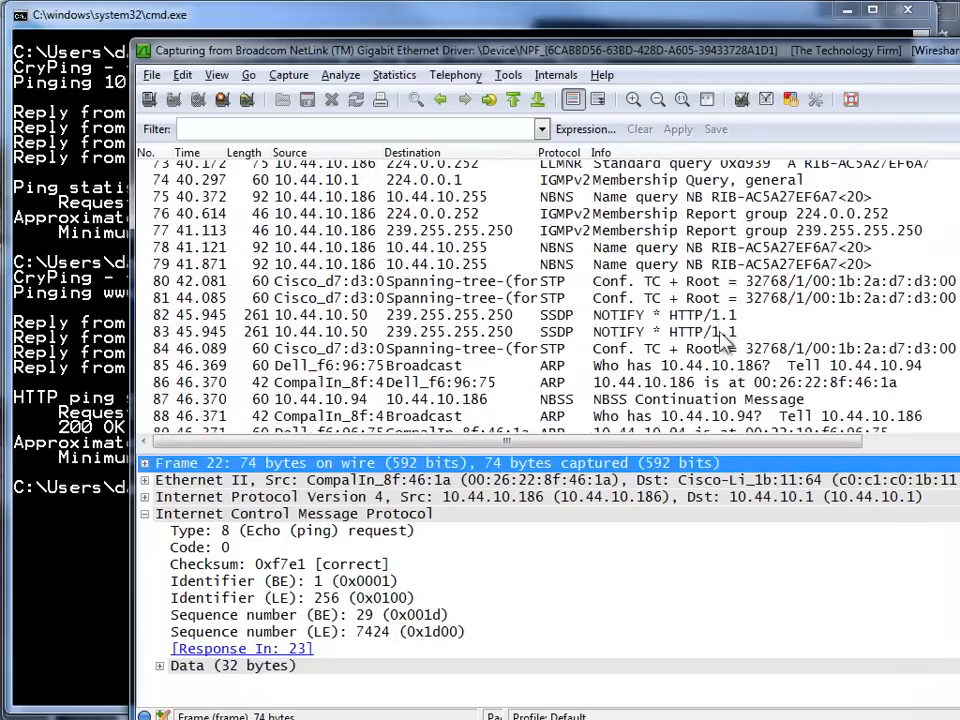
{"action": "scroll", "scroll_direction": "down", "scroll_amount": 3}
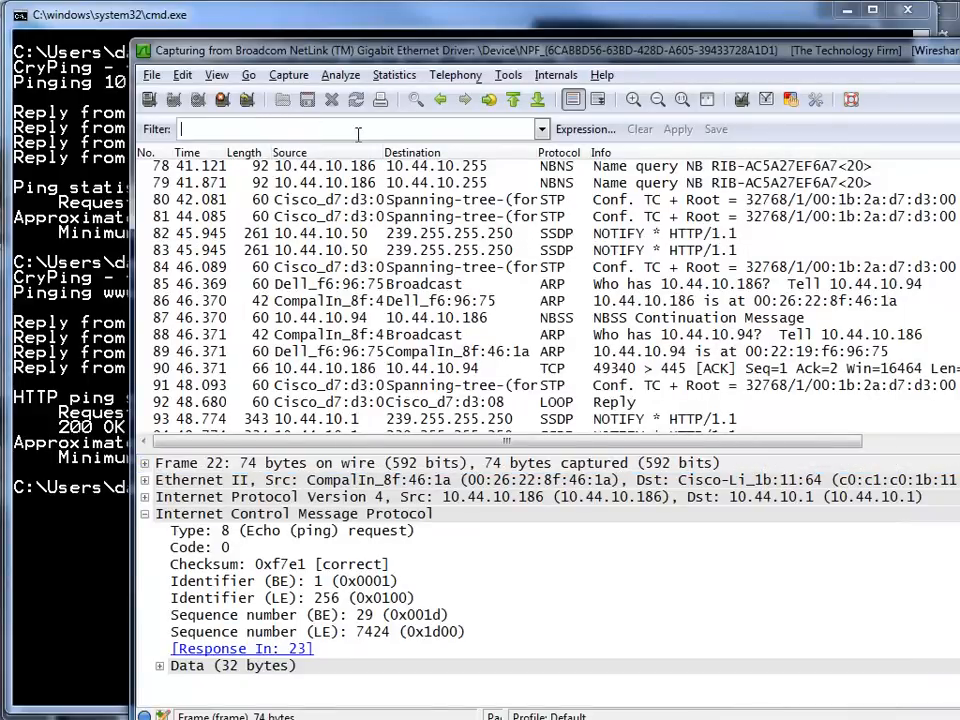
{"action": "type", "text": "http"}
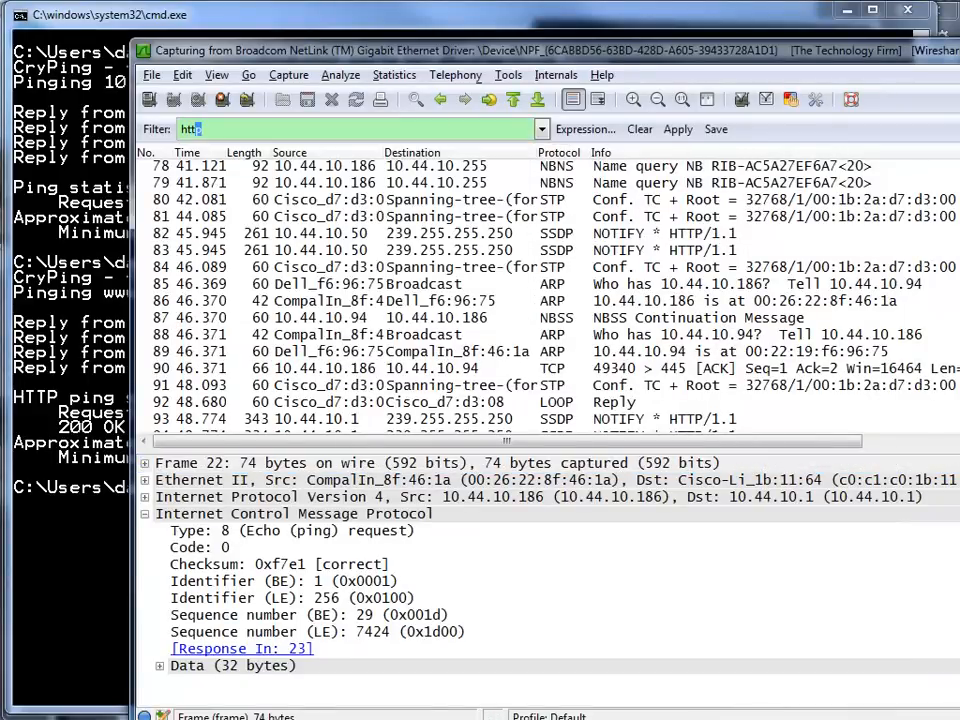
{"action": "left_click", "coordinate": [678, 128]}
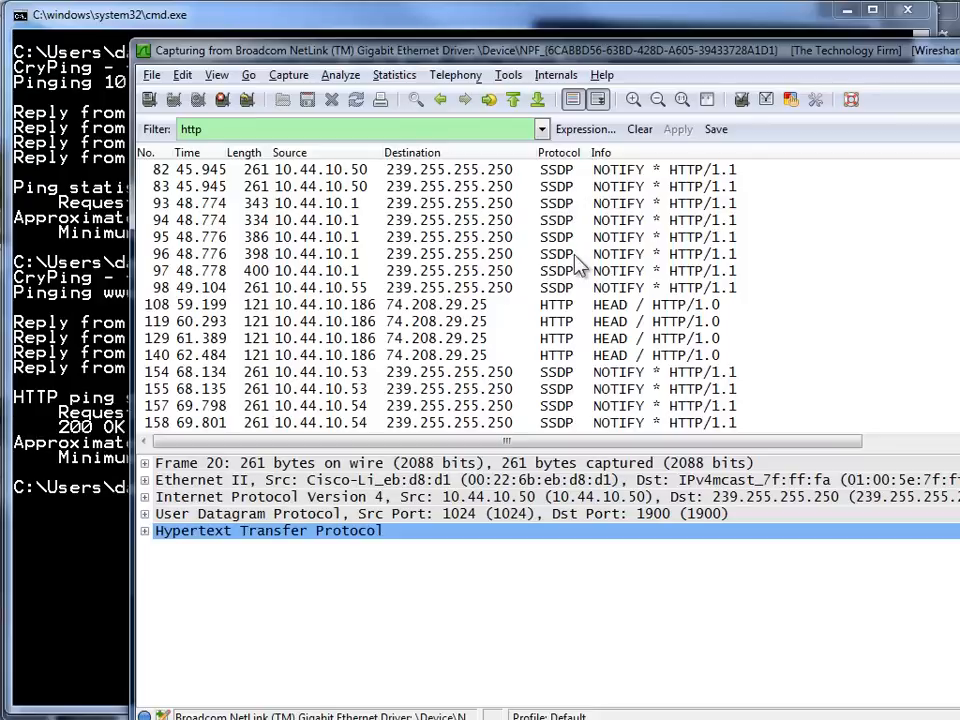
{"action": "mouse_move", "coordinate": [600, 224]}
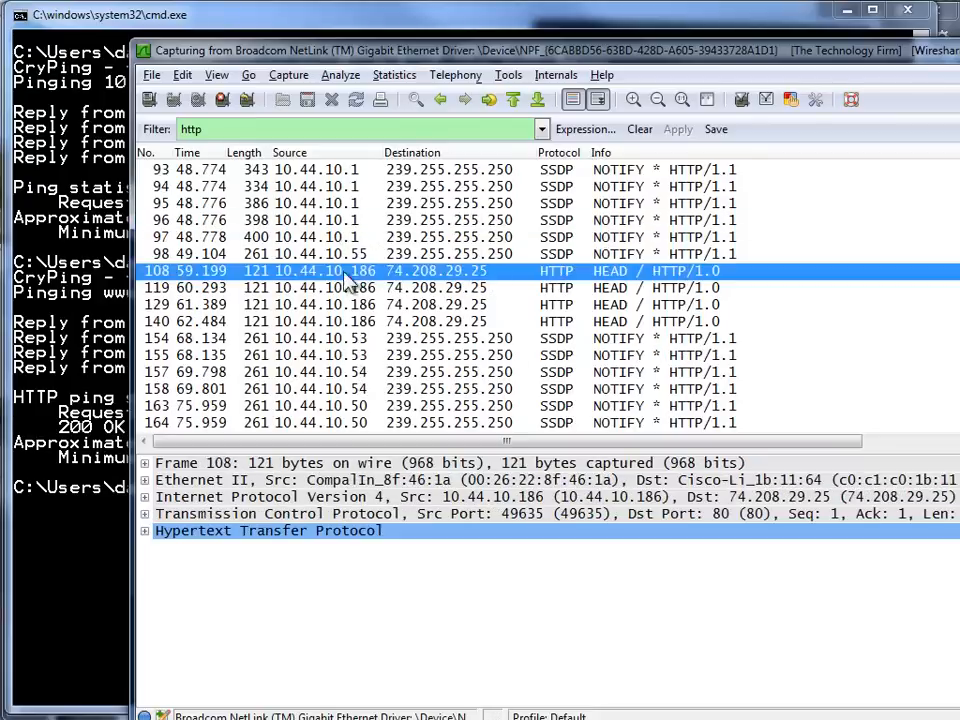
{"action": "scroll", "scroll_direction": "up", "scroll_amount": 3}
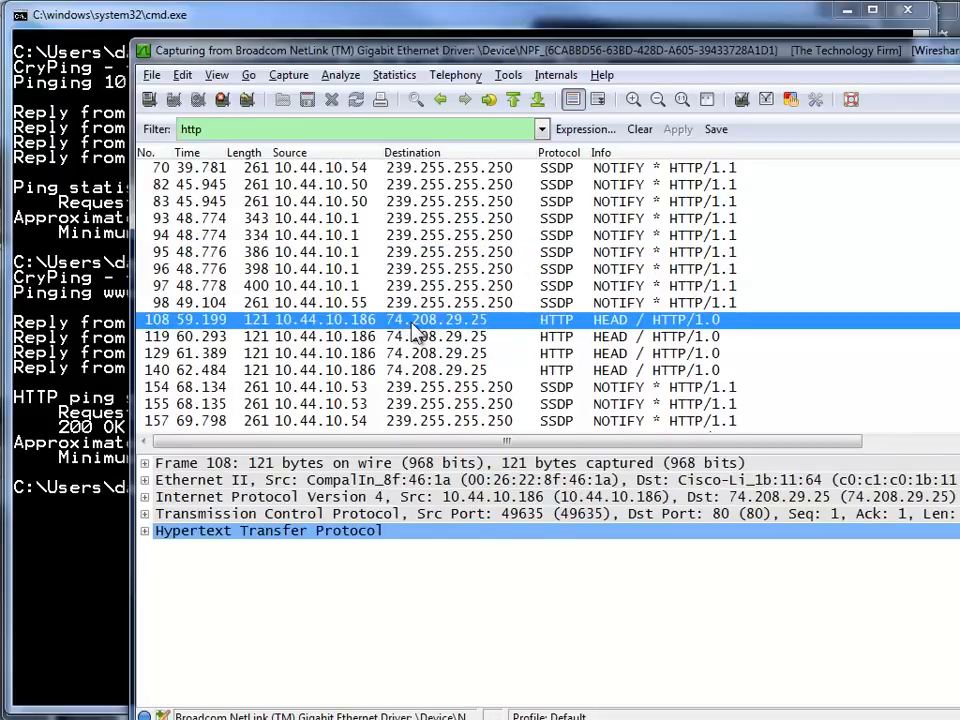
{"action": "mouse_move", "coordinate": [618, 332]}
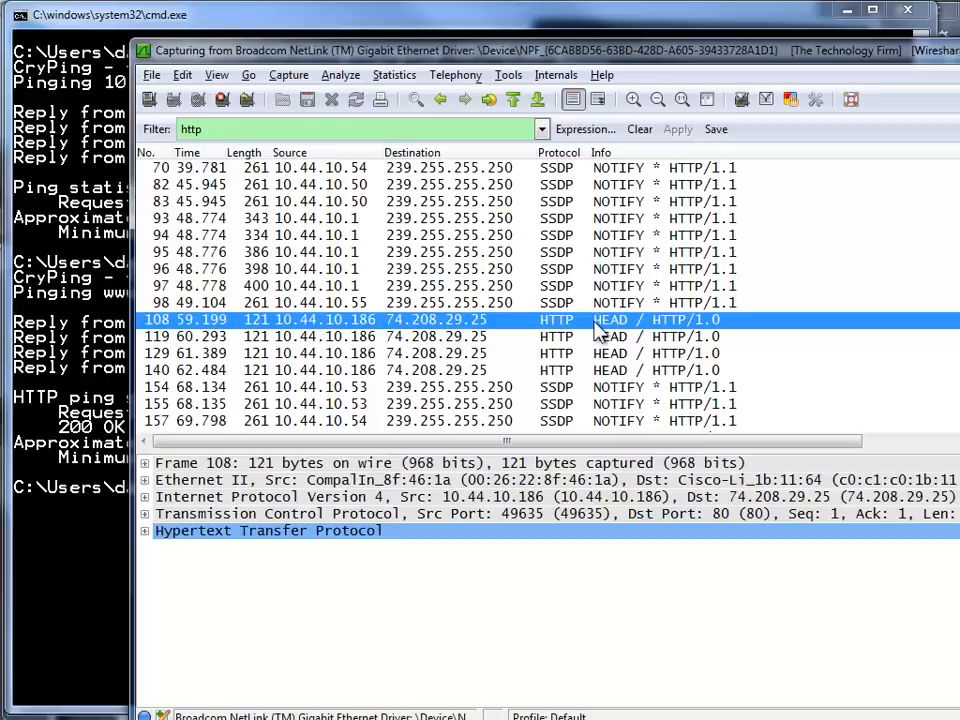
{"action": "mouse_move", "coordinate": [628, 324]}
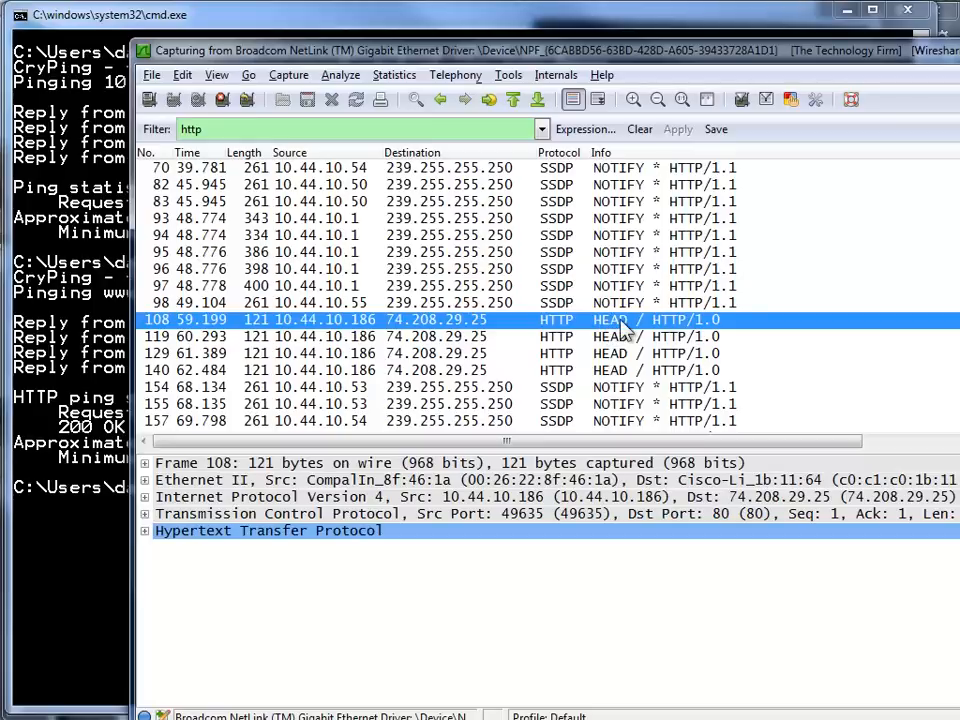
{"action": "mouse_move", "coordinate": [364, 330]}
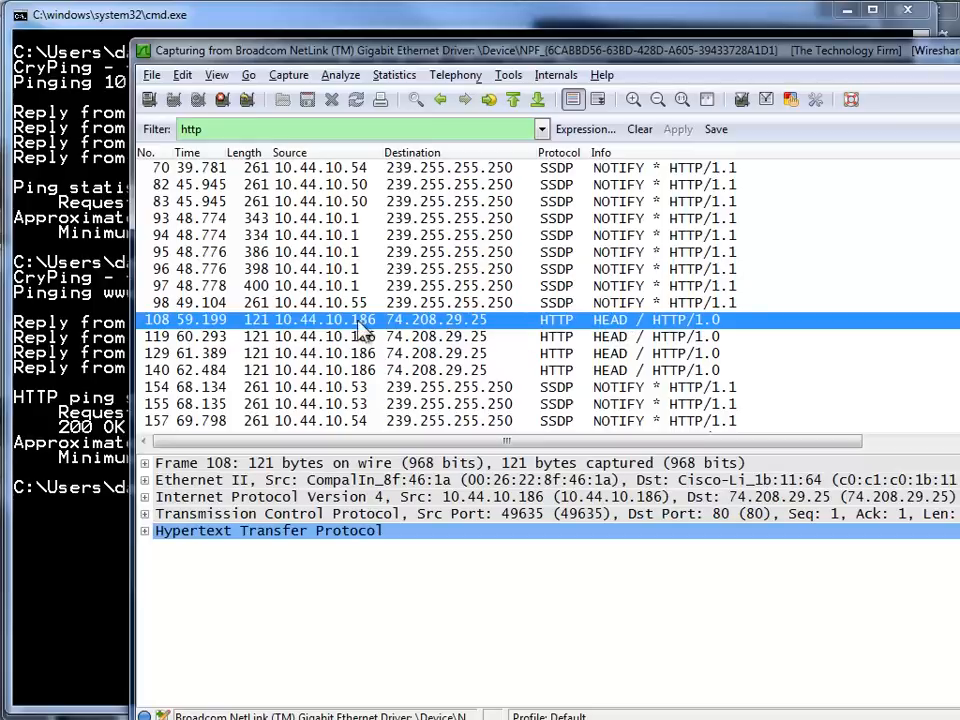
{"action": "mouse_move", "coordinate": [616, 336]}
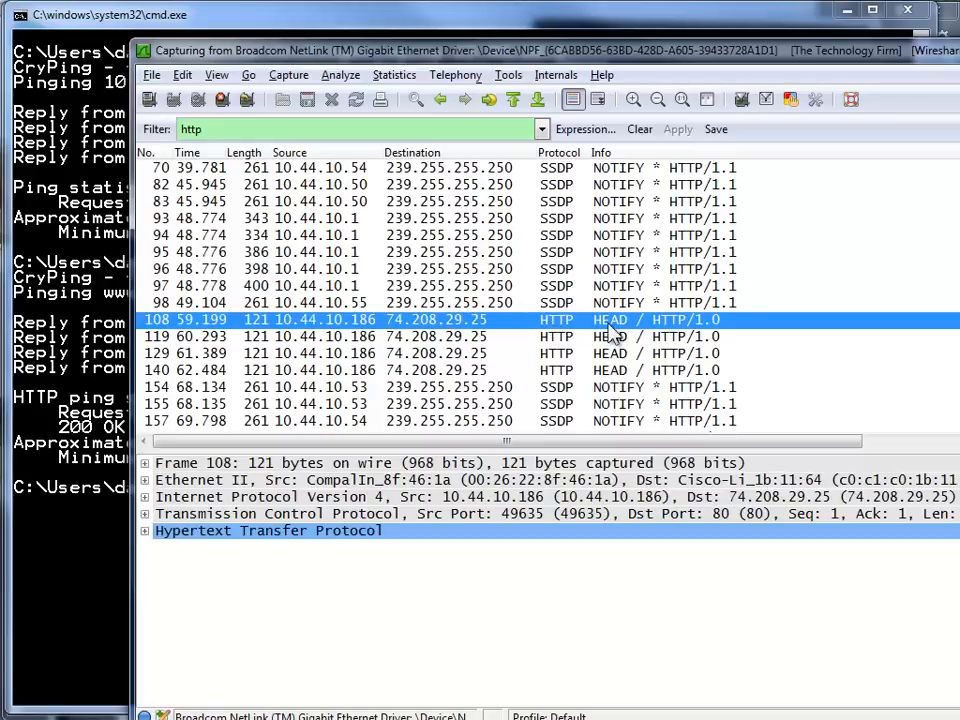
{"action": "mouse_move", "coordinate": [364, 322]}
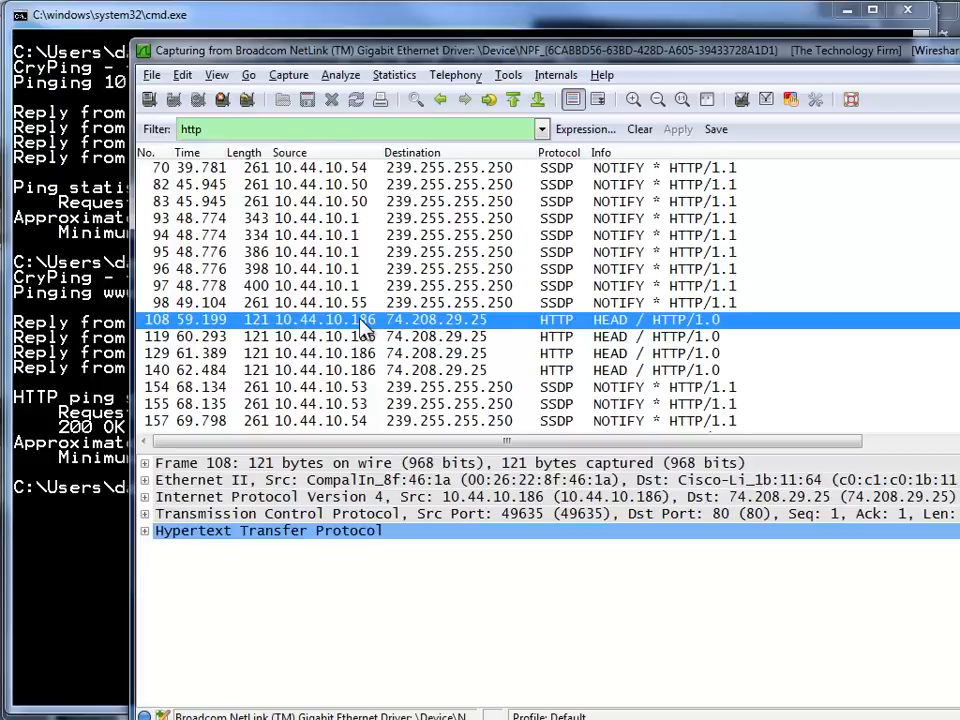
{"action": "right_click", "coordinate": [340, 320]}
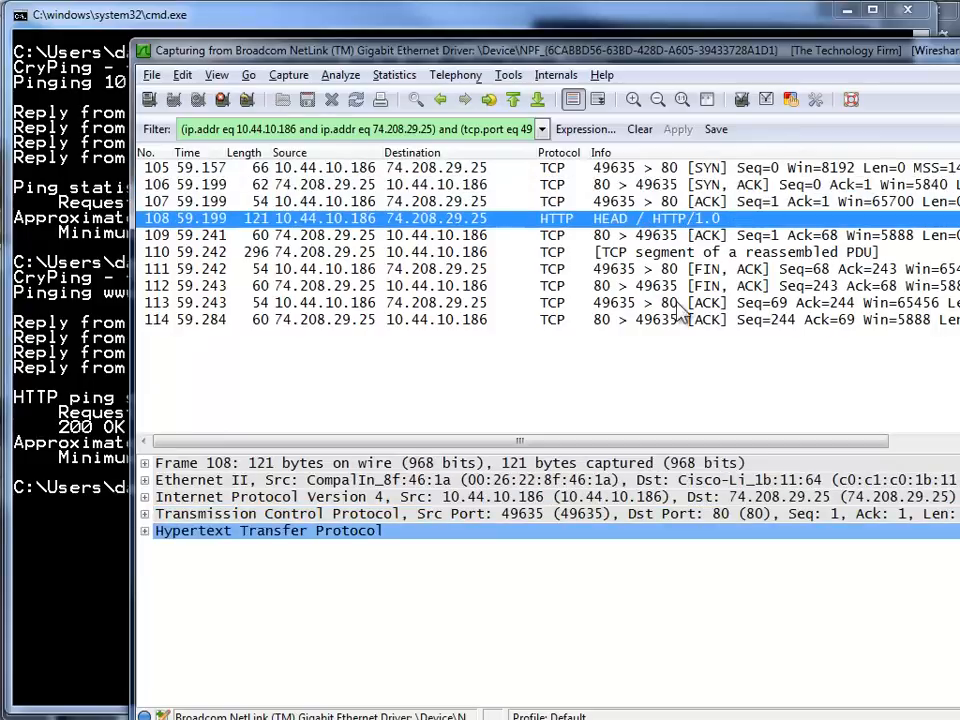
{"action": "mouse_move", "coordinate": [720, 330]}
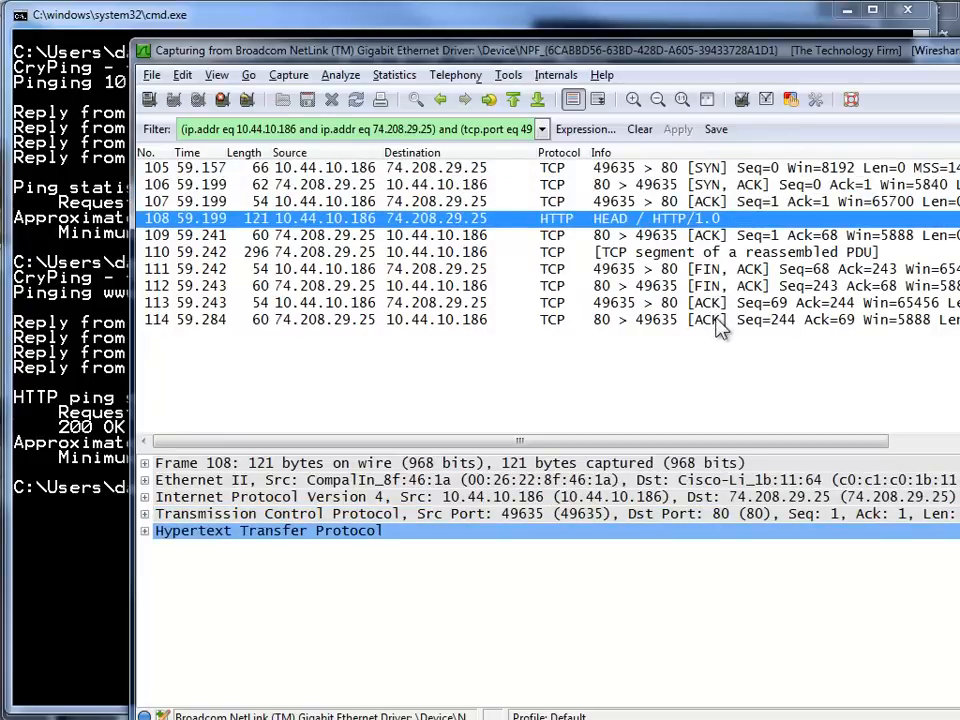
{"action": "mouse_move", "coordinate": [644, 348]}
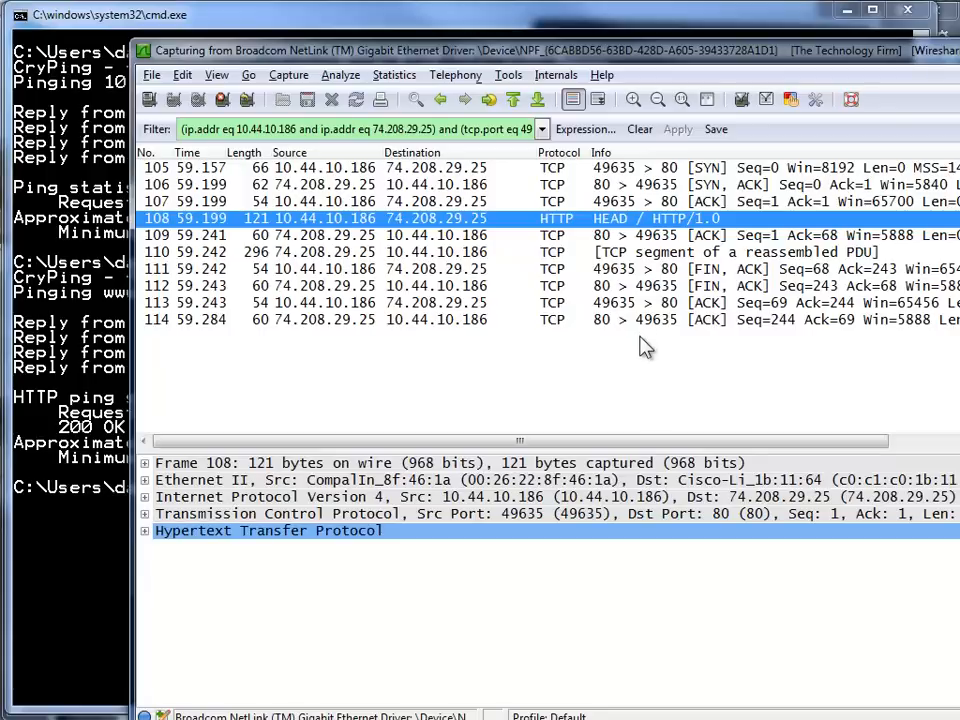
{"action": "mouse_move", "coordinate": [716, 324]}
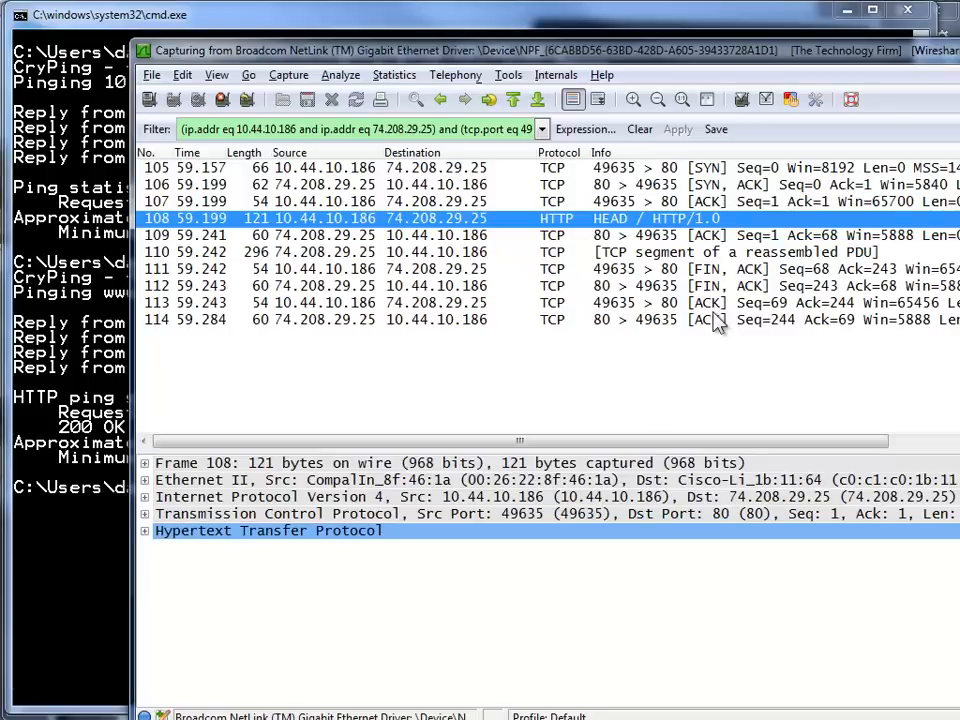
{"action": "mouse_move", "coordinate": [96, 390]}
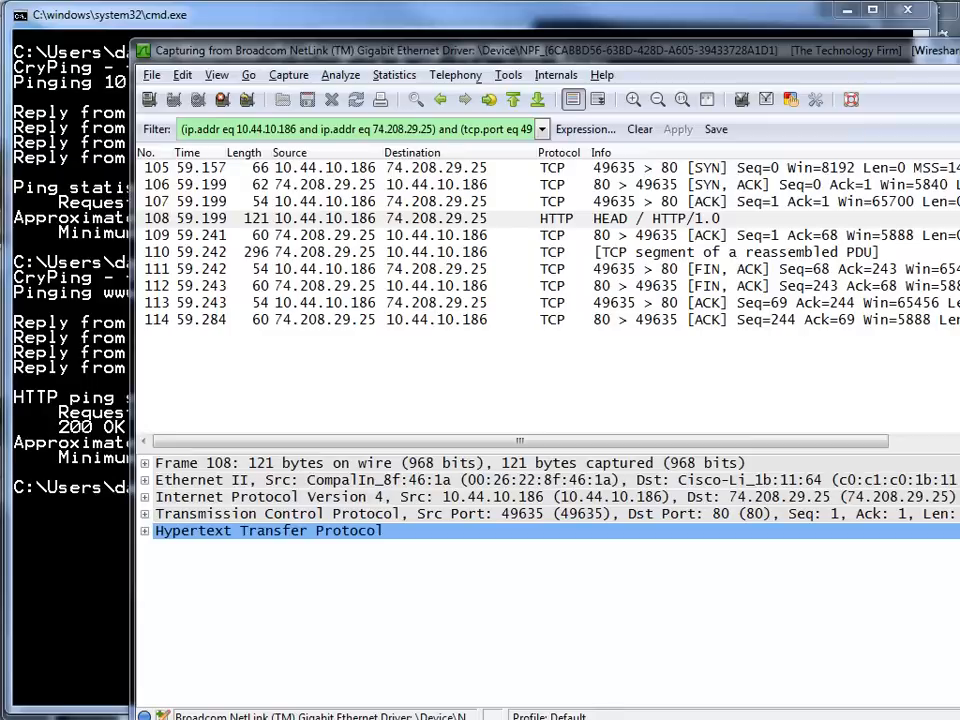
{"action": "mouse_move", "coordinate": [96, 390]}
{"action": "type", "text": "cryping -smtp smtp.gmail.com"}
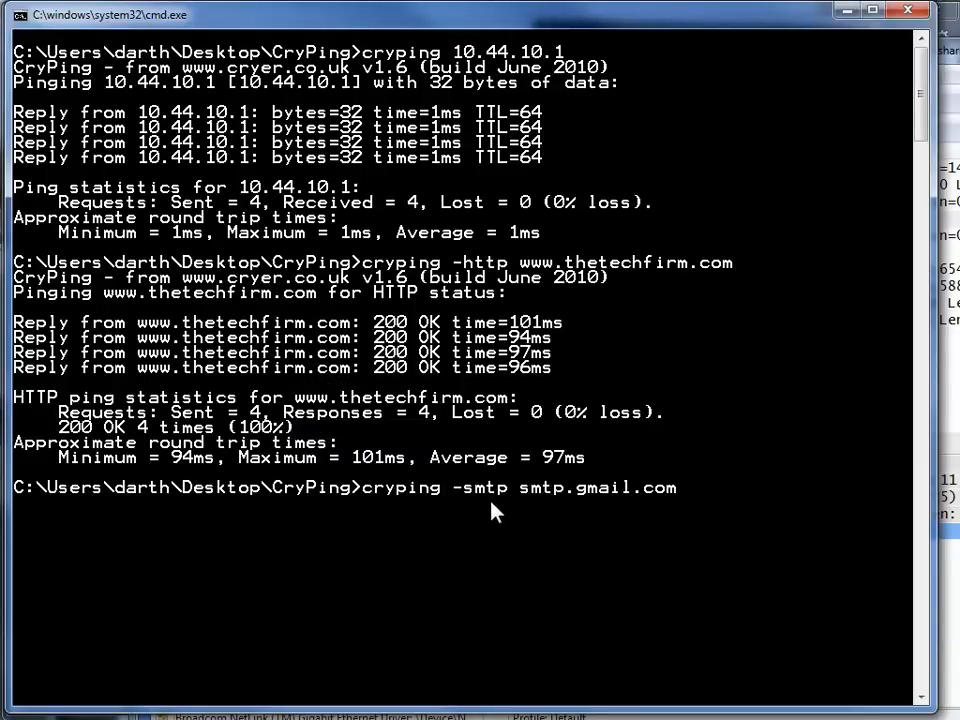
Run 'cryping -smtp smtp.gmail.com' in the Command Prompt
{"action": "key", "text": "Return"}
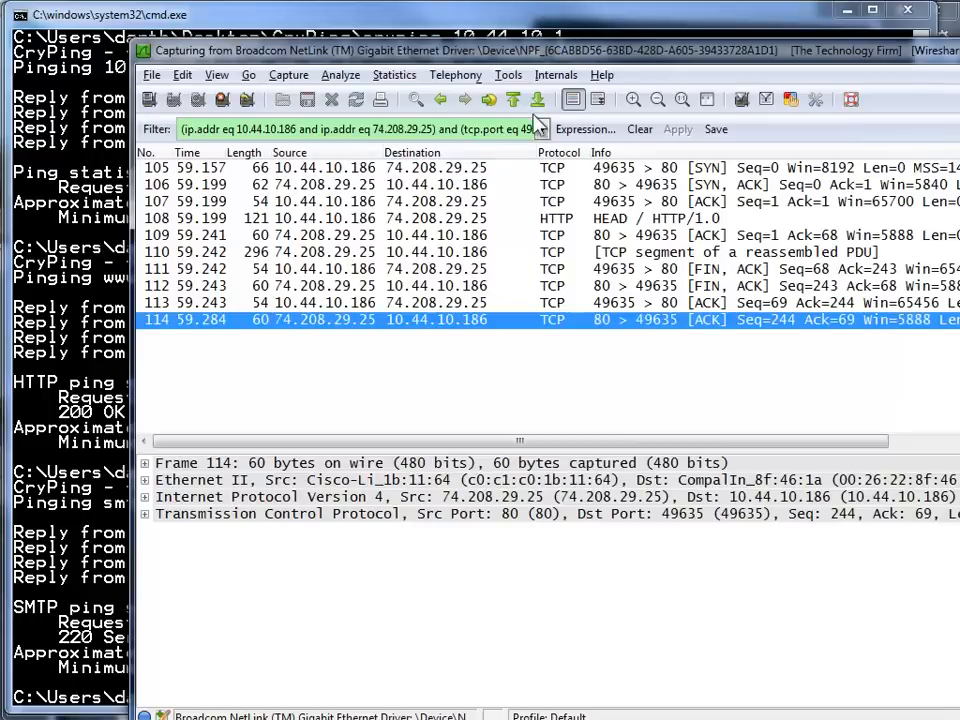
Filter to smtp, then to that packet's TCP conversation between 10.44.10.186 and 74.125.142.108
{"action": "left_click", "coordinate": [638, 128]}
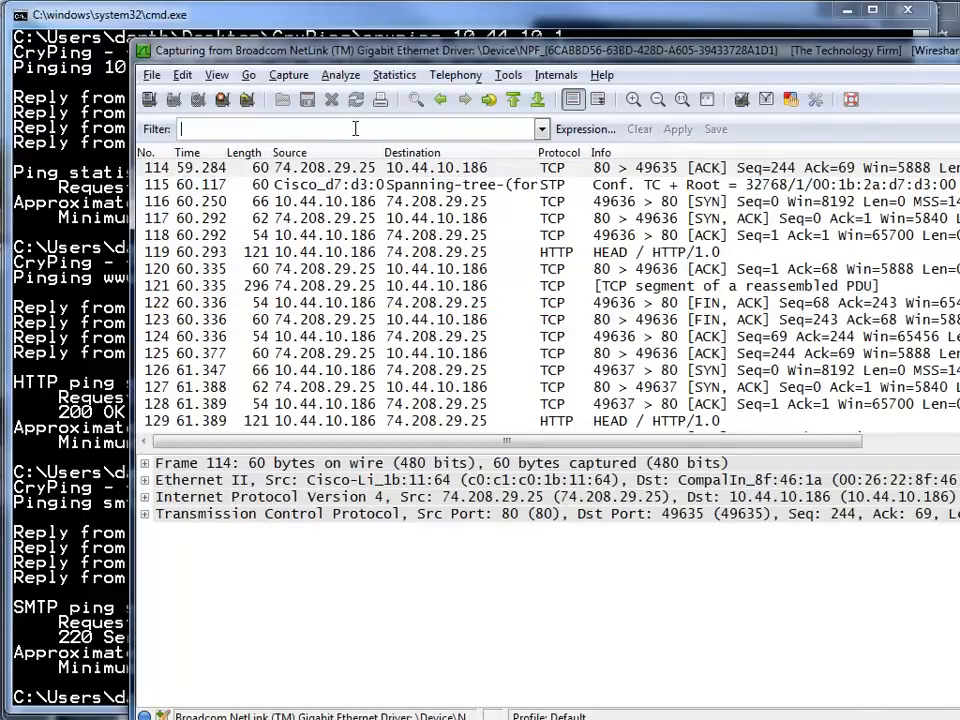
{"action": "type", "text": "smtp"}
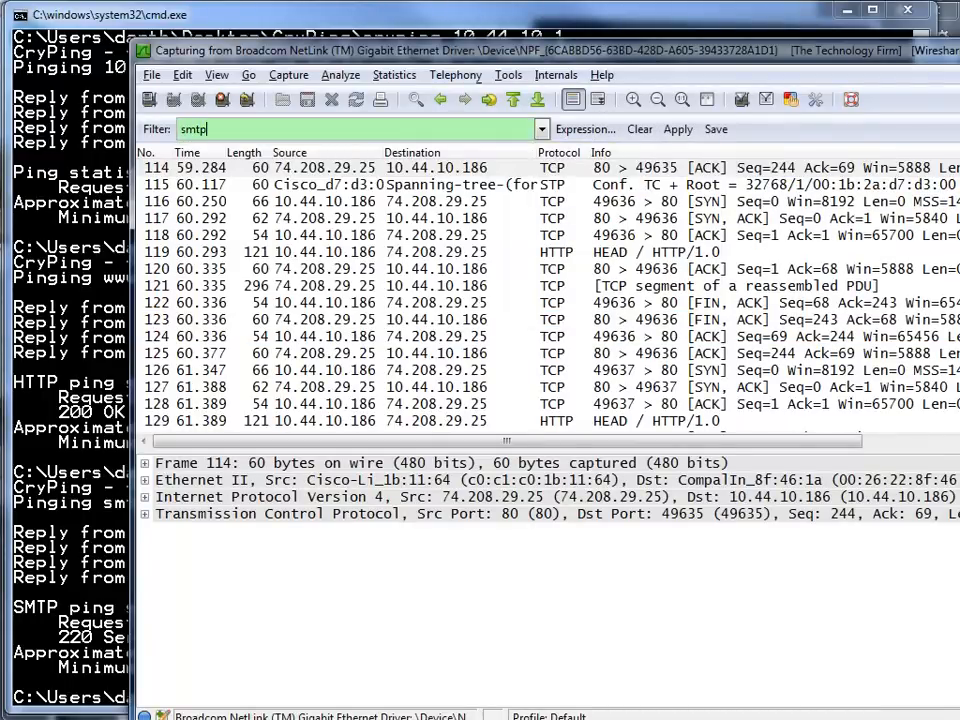
{"action": "left_click", "coordinate": [676, 128]}
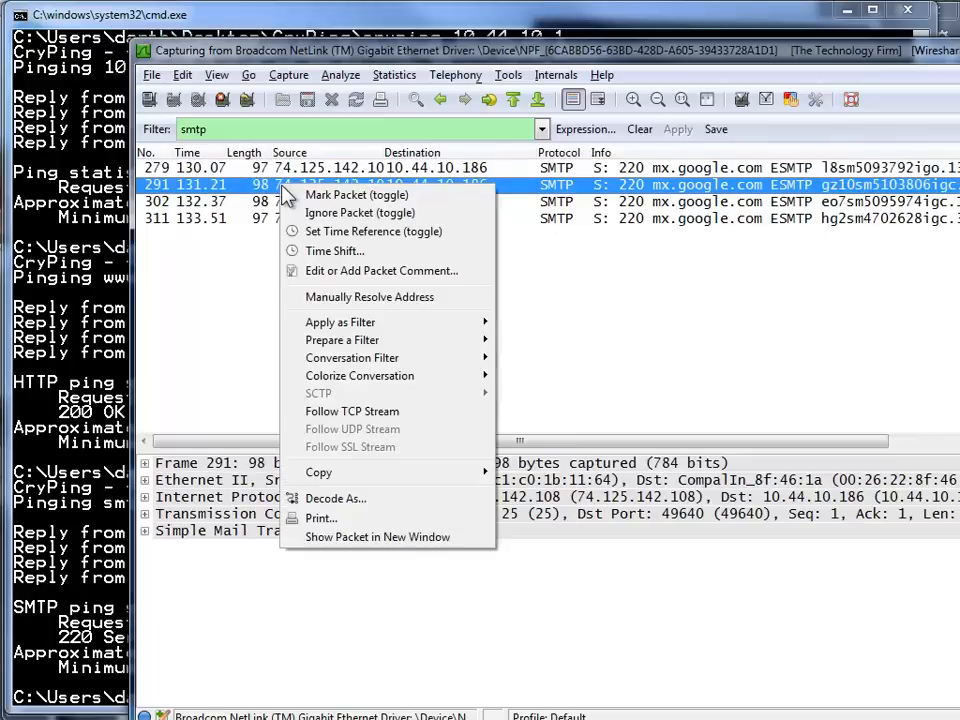
{"action": "mouse_move", "coordinate": [352, 356]}
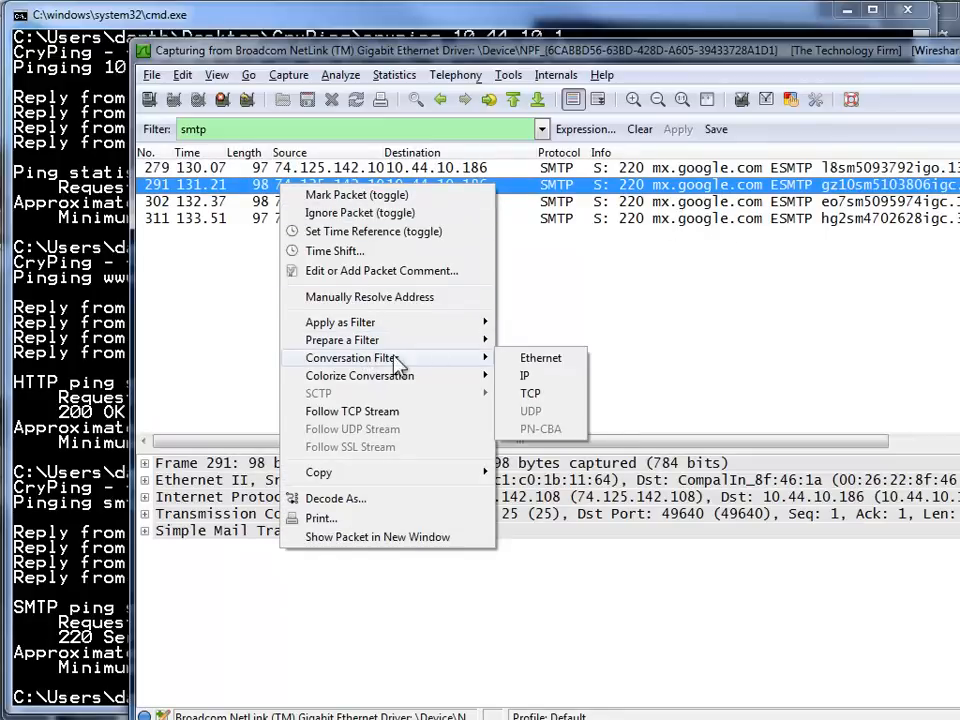
{"action": "left_click", "coordinate": [530, 392]}
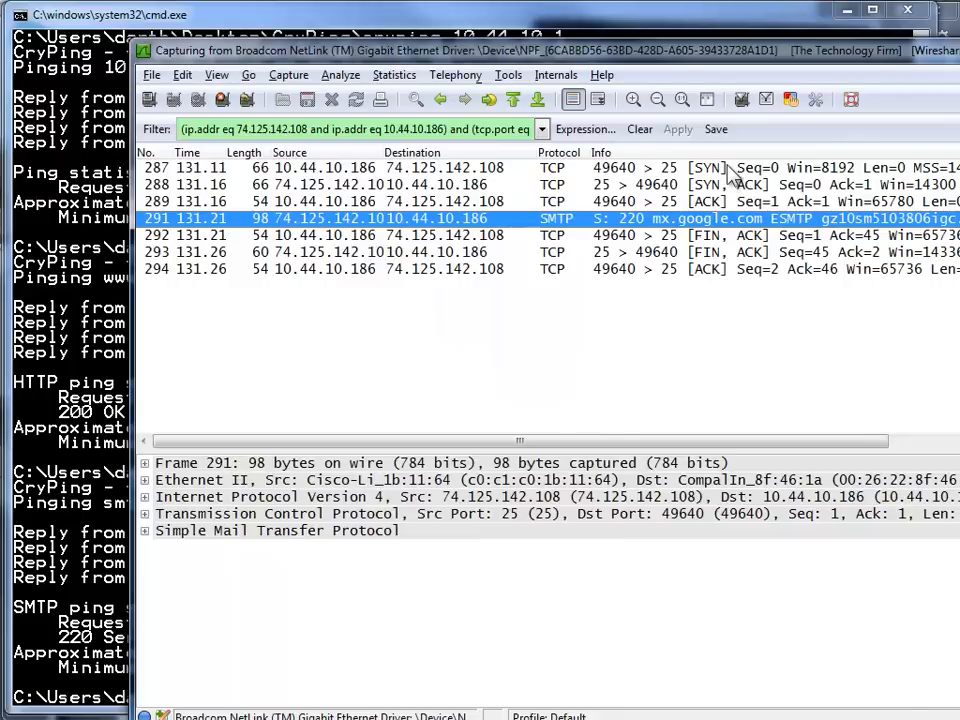
{"action": "mouse_move", "coordinate": [756, 232]}
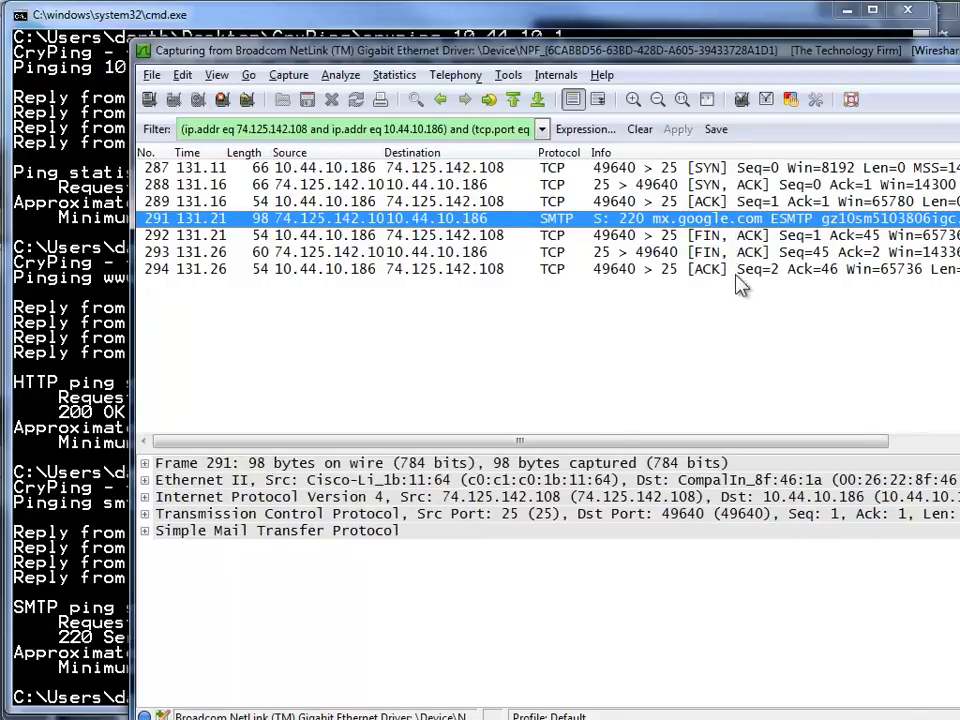
{"action": "mouse_move", "coordinate": [704, 278]}
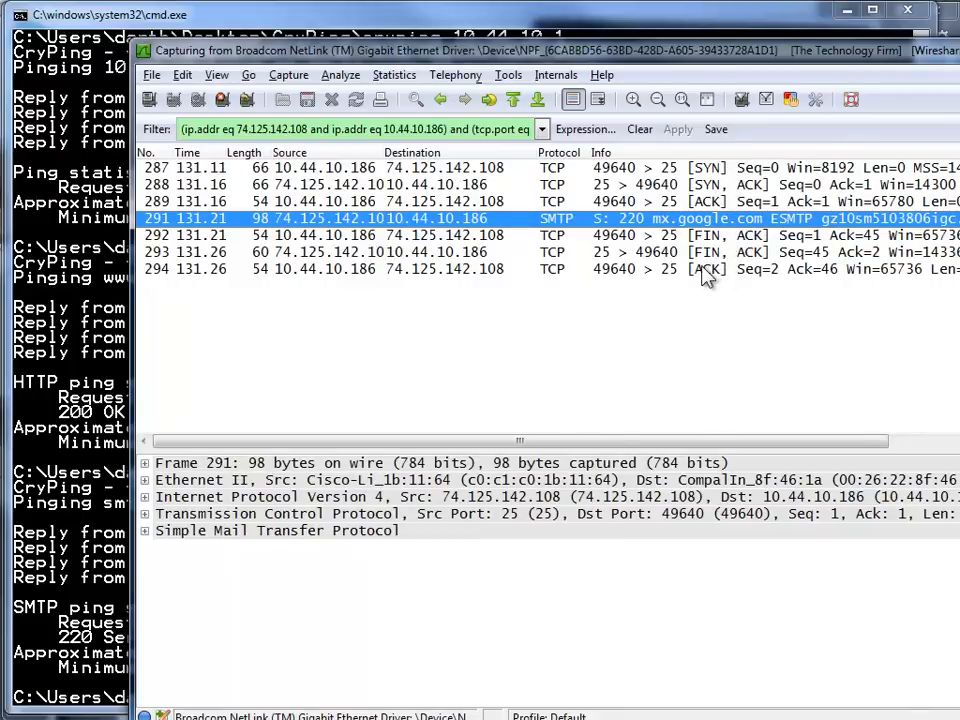
{"action": "mouse_move", "coordinate": [428, 308]}
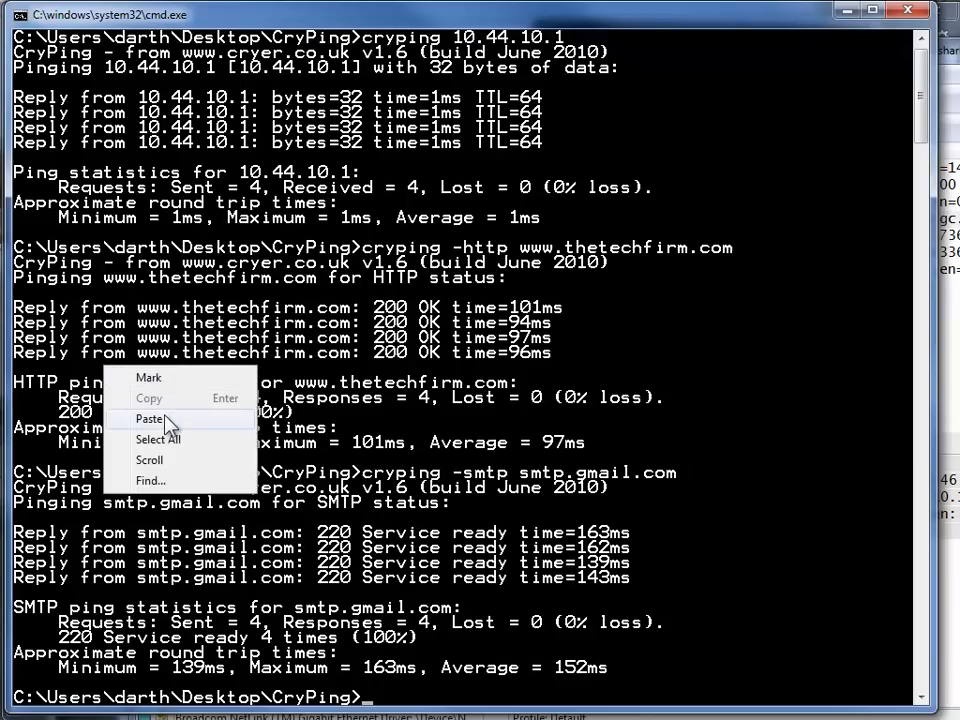
Paste and run 'cryping -pop3 pop.gmail.com' in the Command Prompt
{"action": "left_click", "coordinate": [148, 420]}
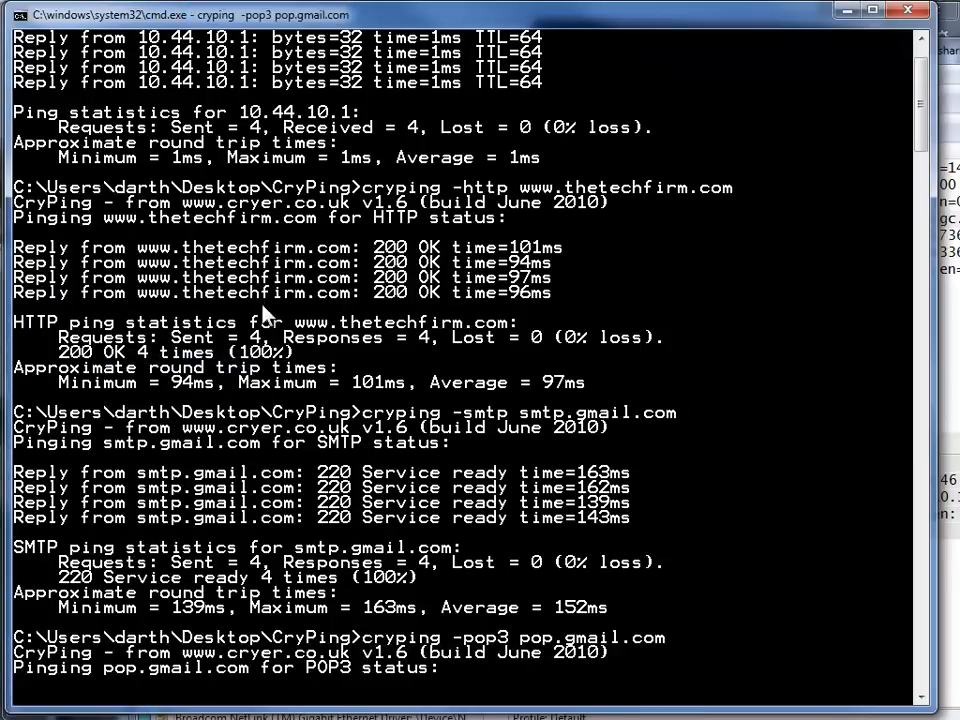
{"action": "mouse_move", "coordinate": [540, 658]}
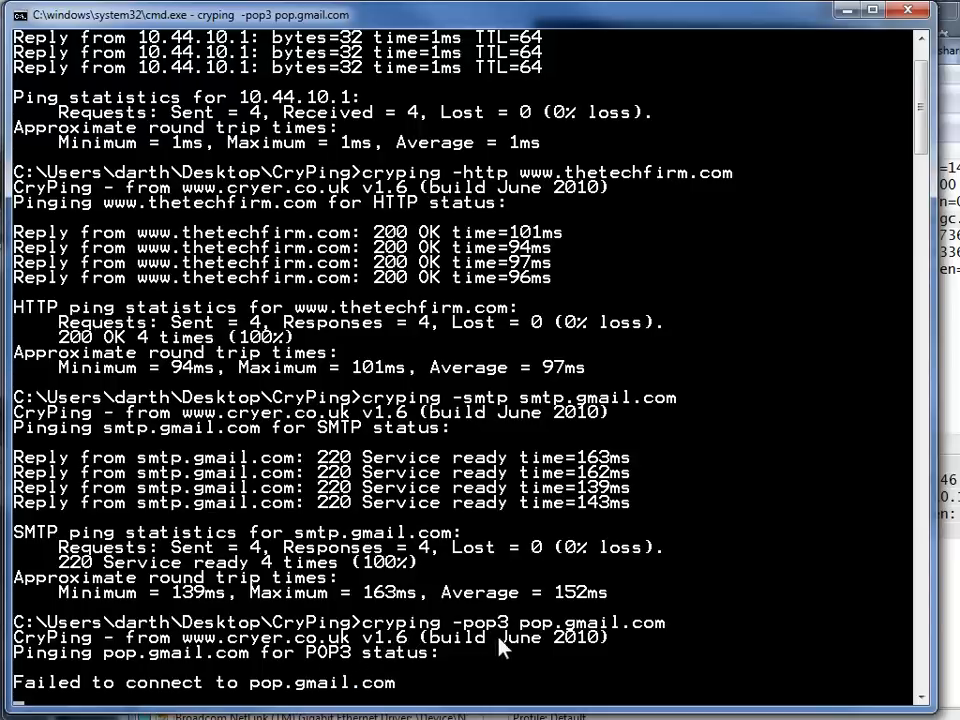
{"action": "mouse_move", "coordinate": [580, 632]}
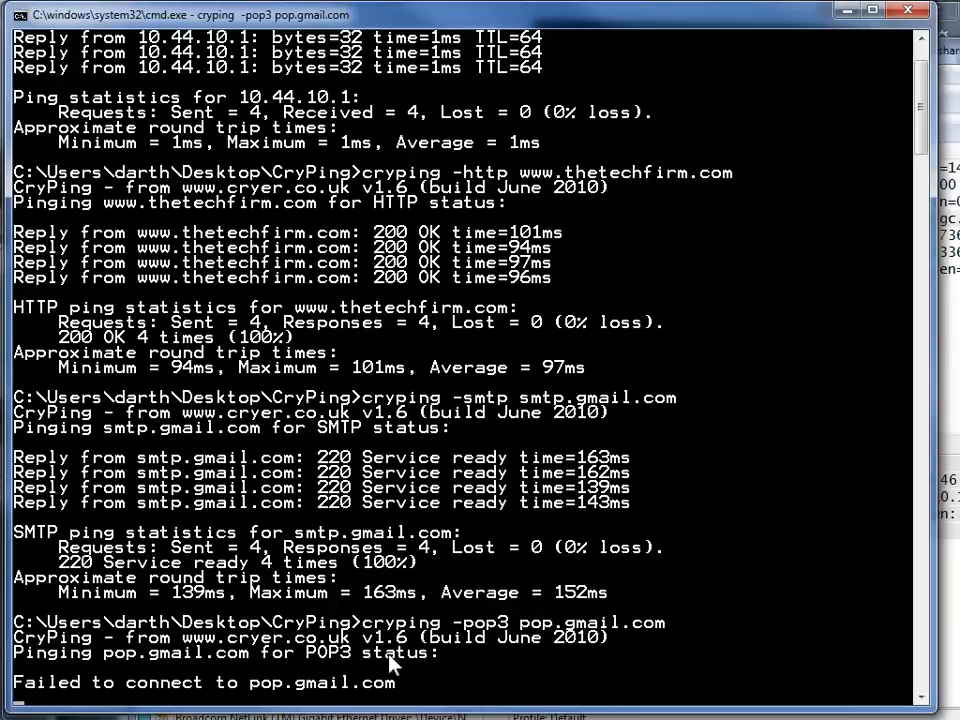
{"action": "mouse_move", "coordinate": [458, 652]}
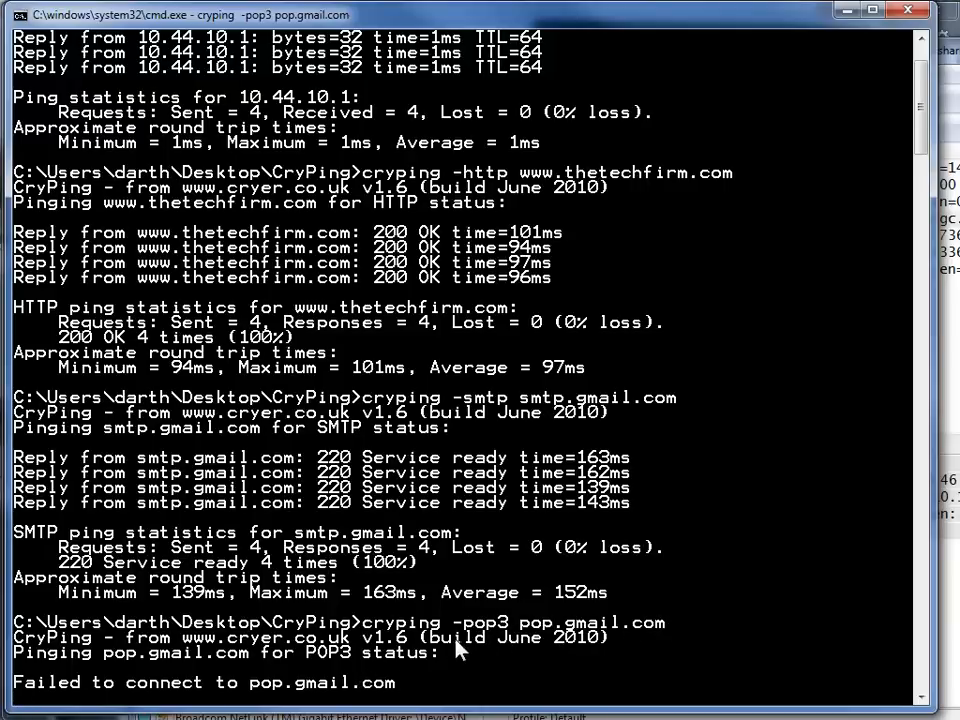
{"action": "mouse_move", "coordinate": [420, 664]}
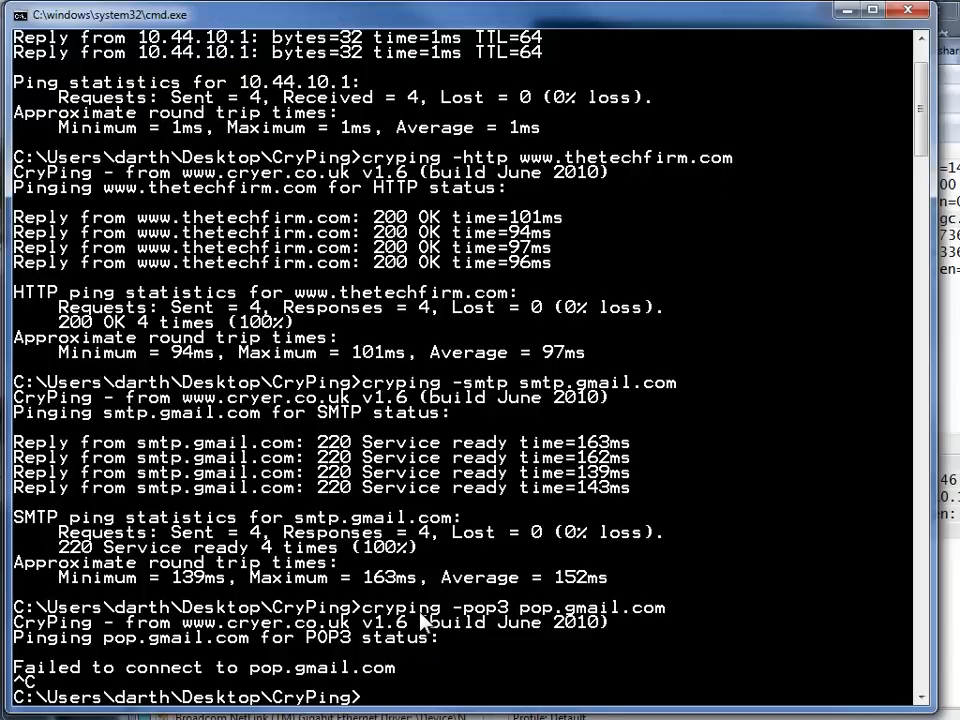
{"action": "mouse_move", "coordinate": [388, 688]}
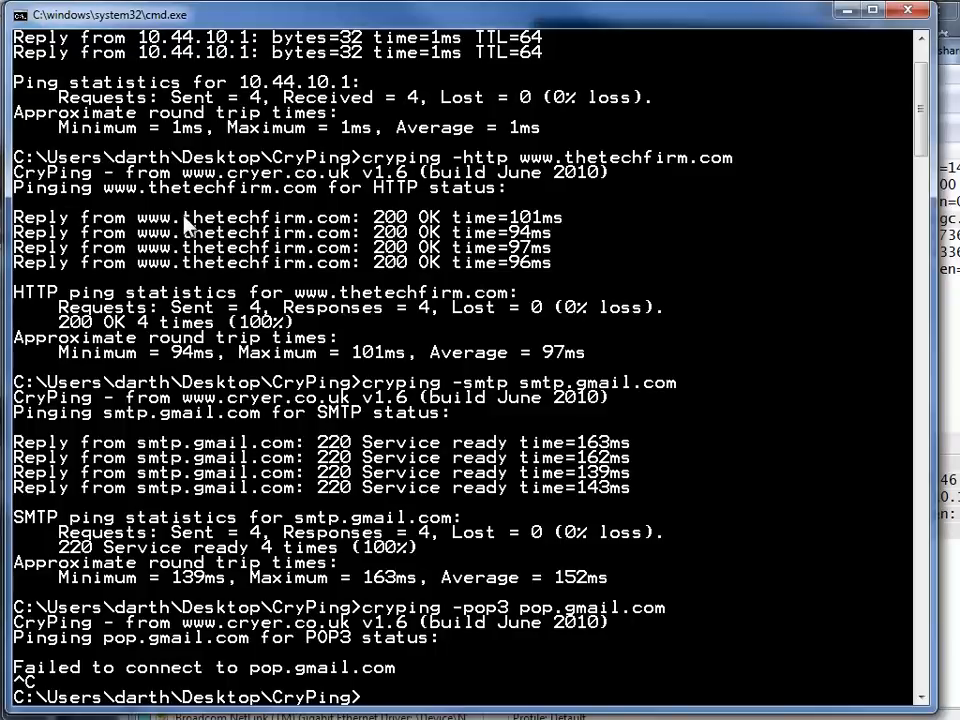
Run 'cryping 10.44.10.1 -p 21 -d' and re-enter the same command
{"action": "type", "text": "cryping 10.44.10.1 -p 21 -d"}
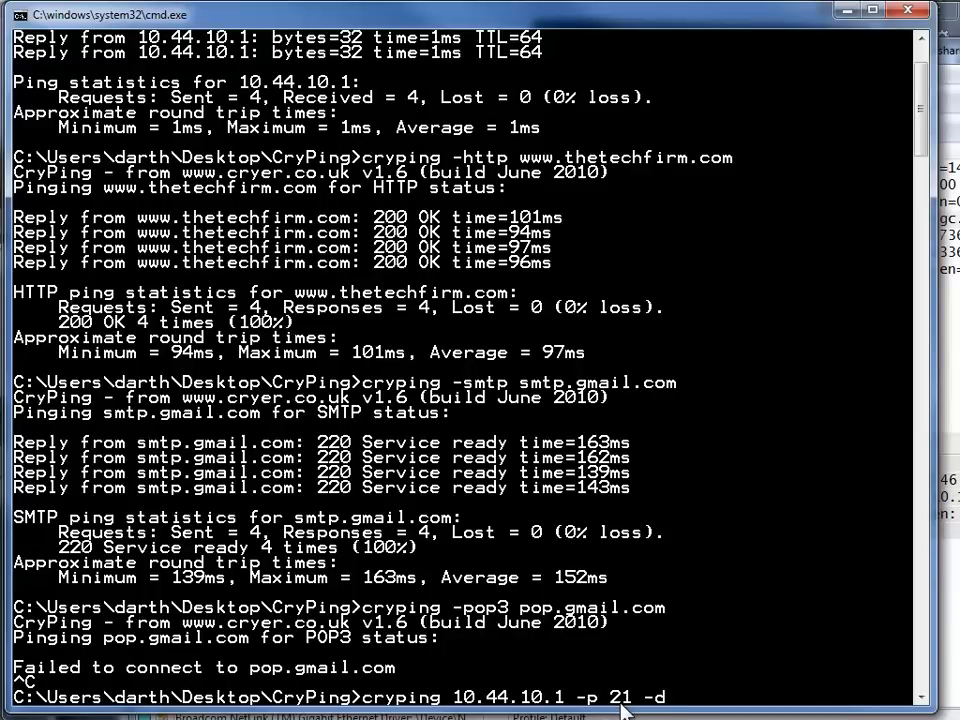
{"action": "mouse_move", "coordinate": [596, 708]}
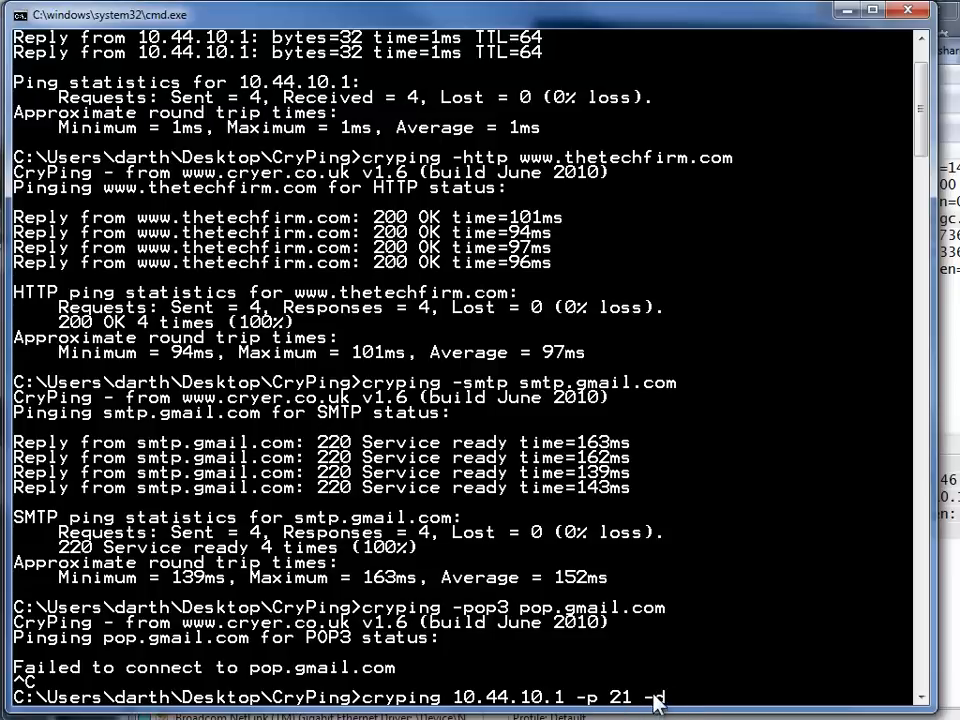
{"action": "key", "text": "Return"}
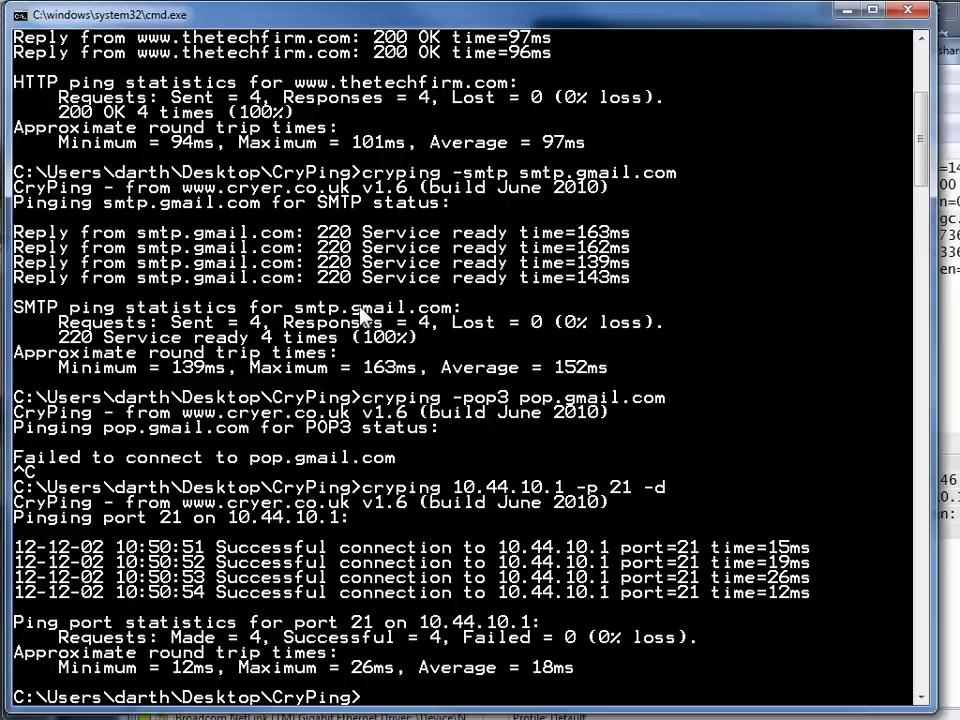
{"action": "type", "text": "cryping 10.44.10.1 -p 21 -d"}
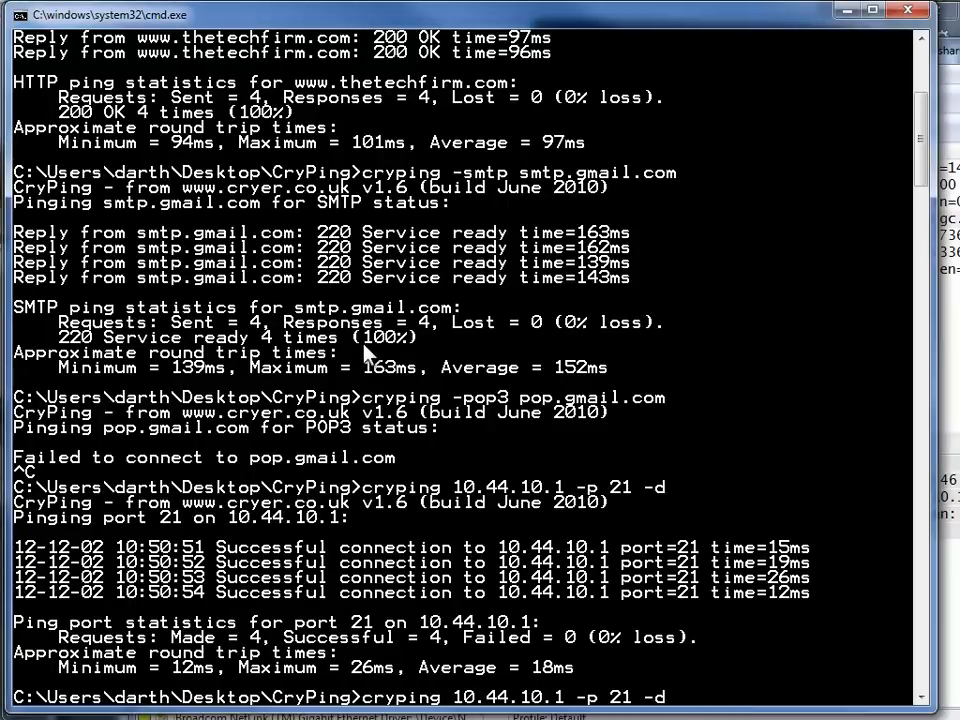
Run 'cryping 10.44.10.1 -p 21 -d -r 3' and scroll through the four successful connections
{"action": "type", "text": "-r 3"}
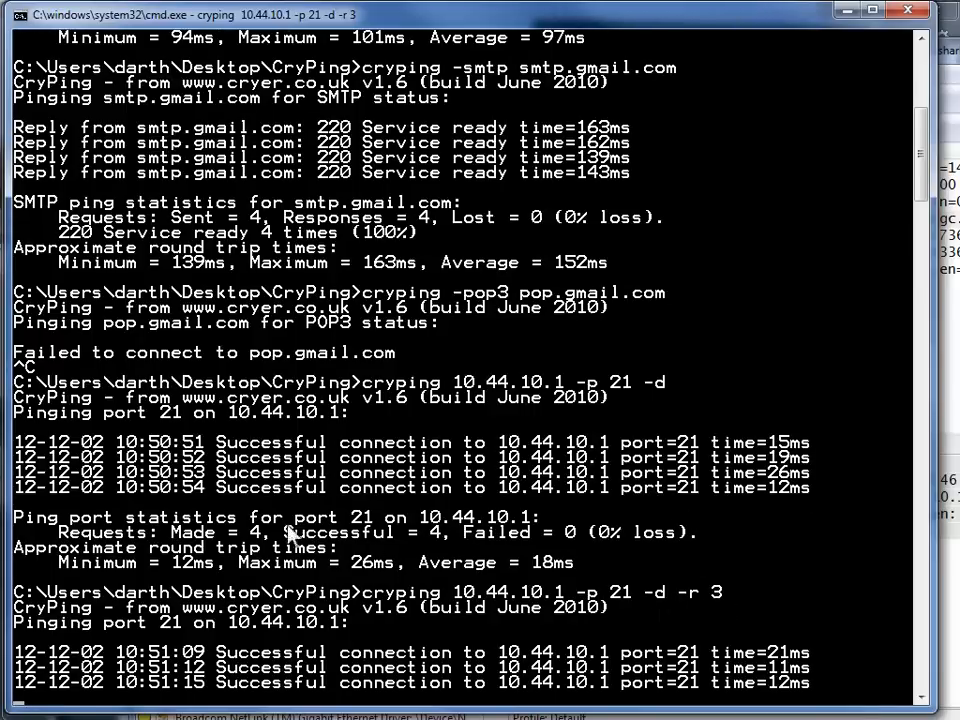
{"action": "scroll", "scroll_direction": "down", "scroll_amount": 3}
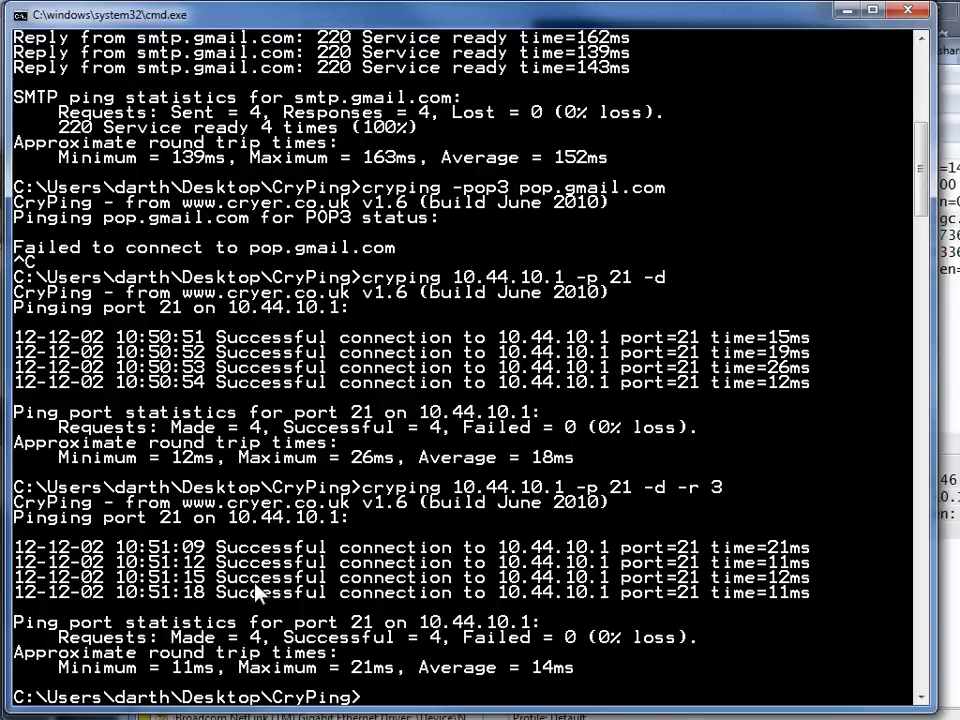
{"action": "mouse_move", "coordinate": [258, 588]}
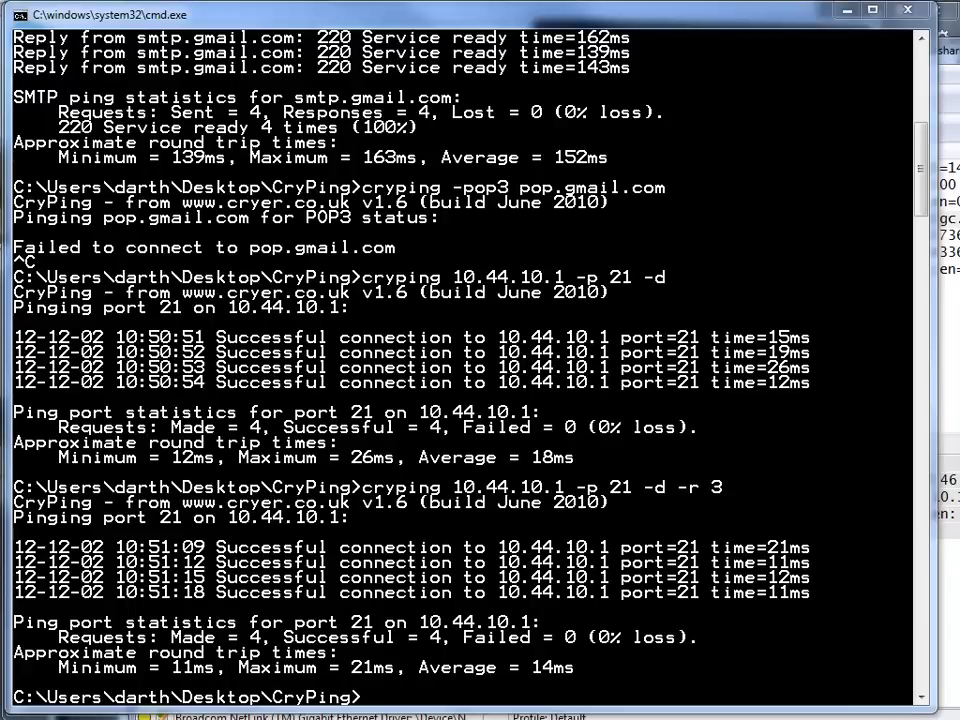
{"action": "mouse_move", "coordinate": [432, 464]}
{"action": "type", "text": "cryping www.thetechfirm.com -http -"}
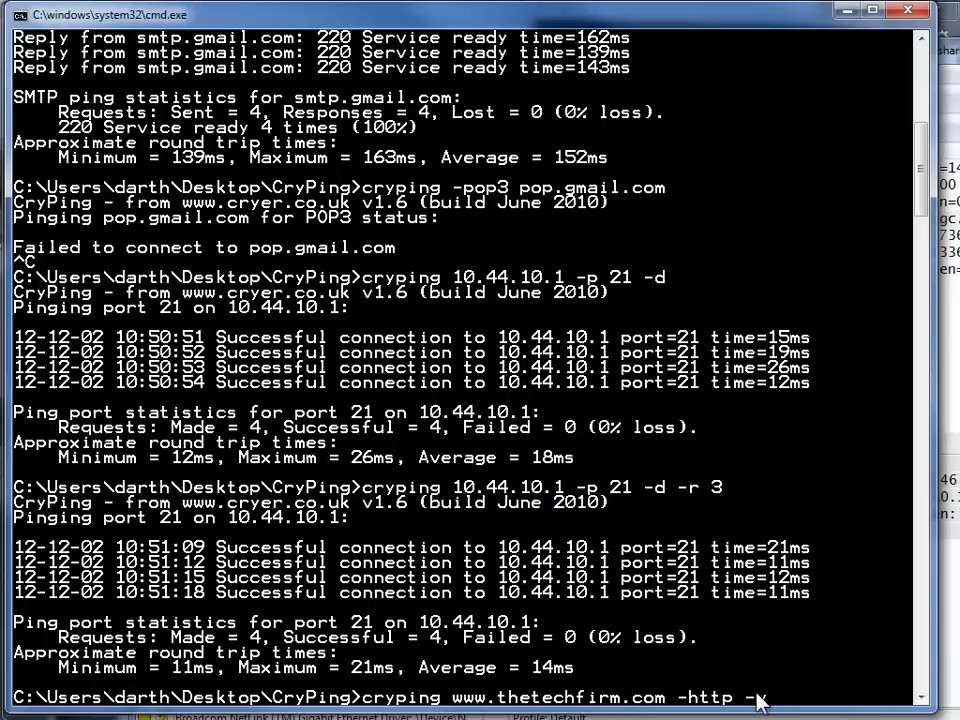
{"action": "type", "text": "v"}
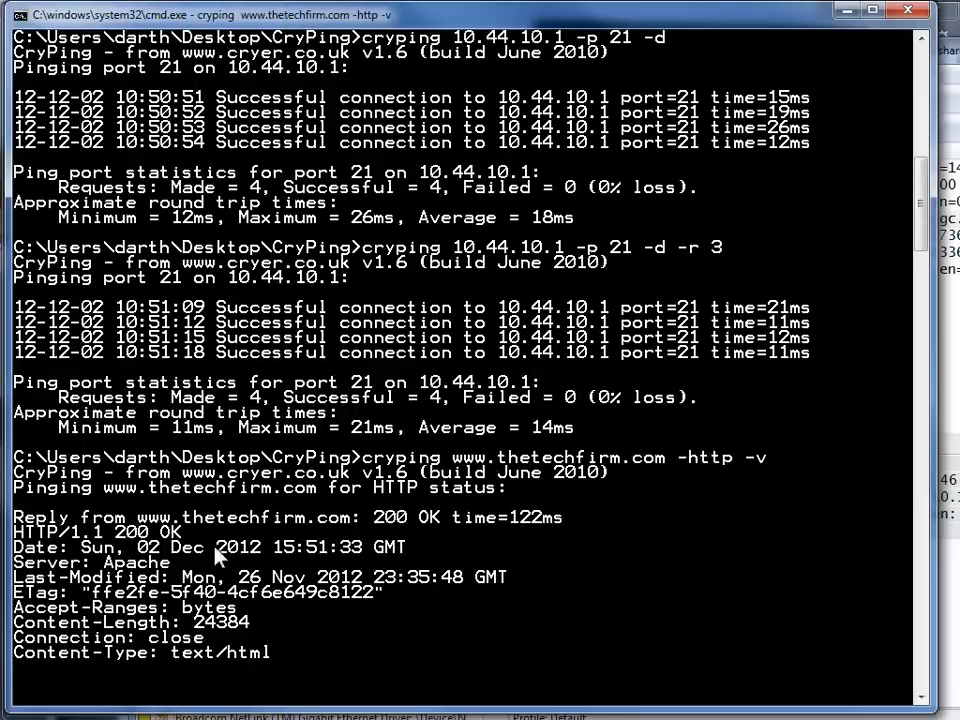
{"action": "scroll", "scroll_direction": "down", "scroll_amount": 3}
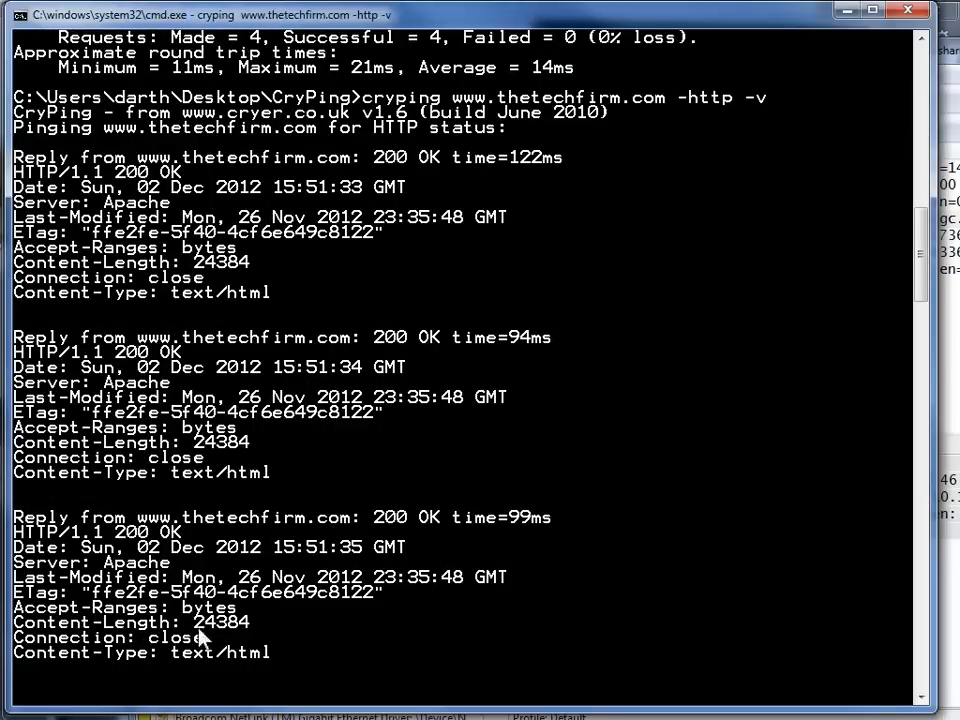
{"action": "scroll", "scroll_direction": "down", "scroll_amount": 3}
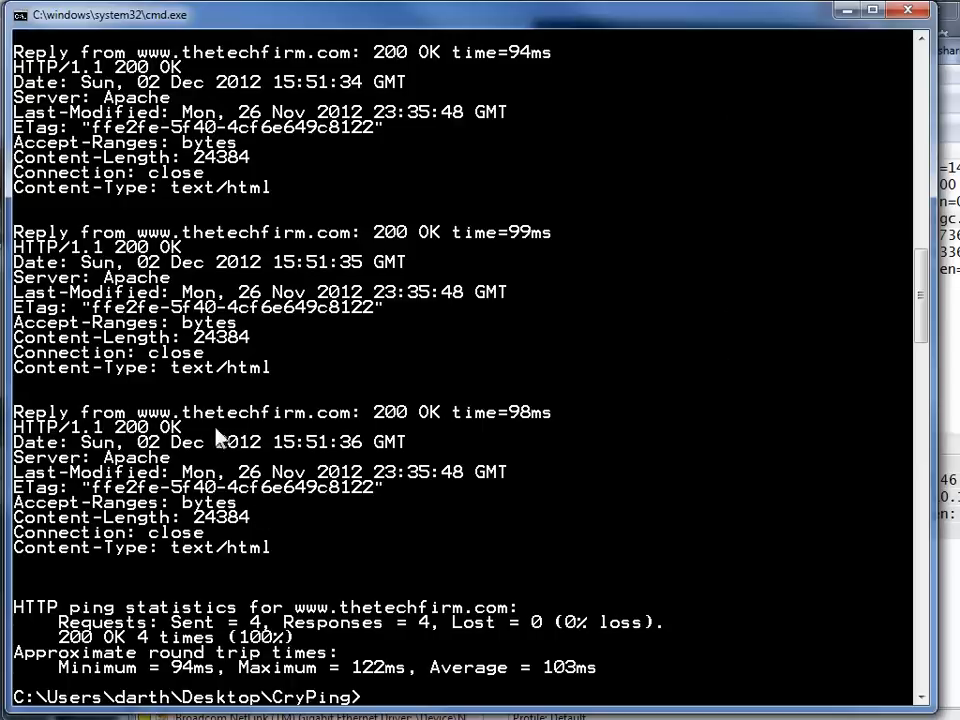
{"action": "mouse_move", "coordinate": [232, 556]}
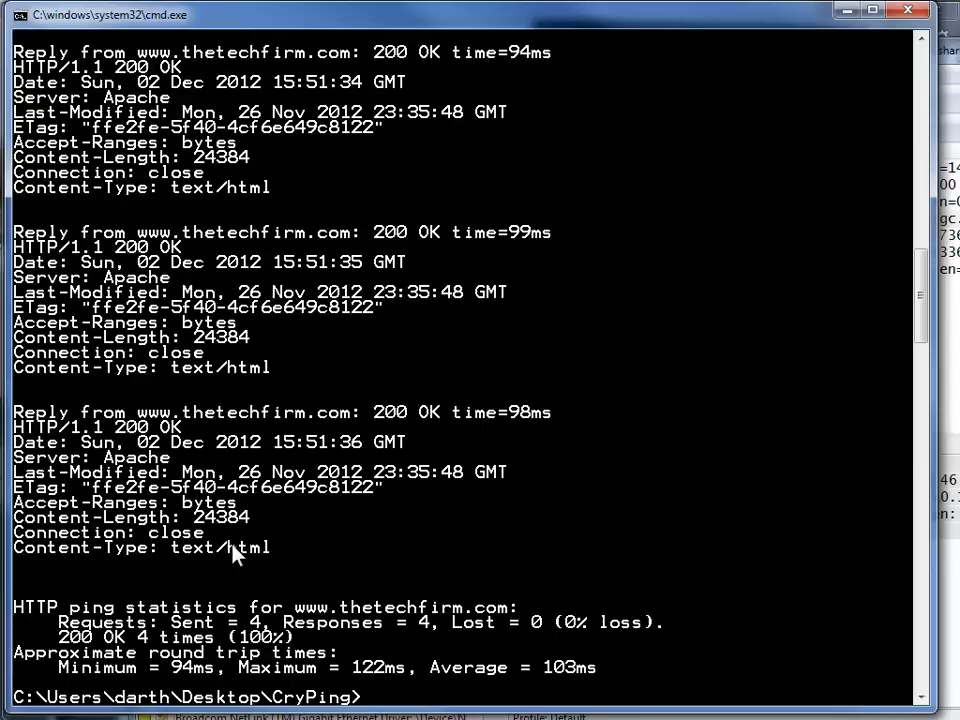